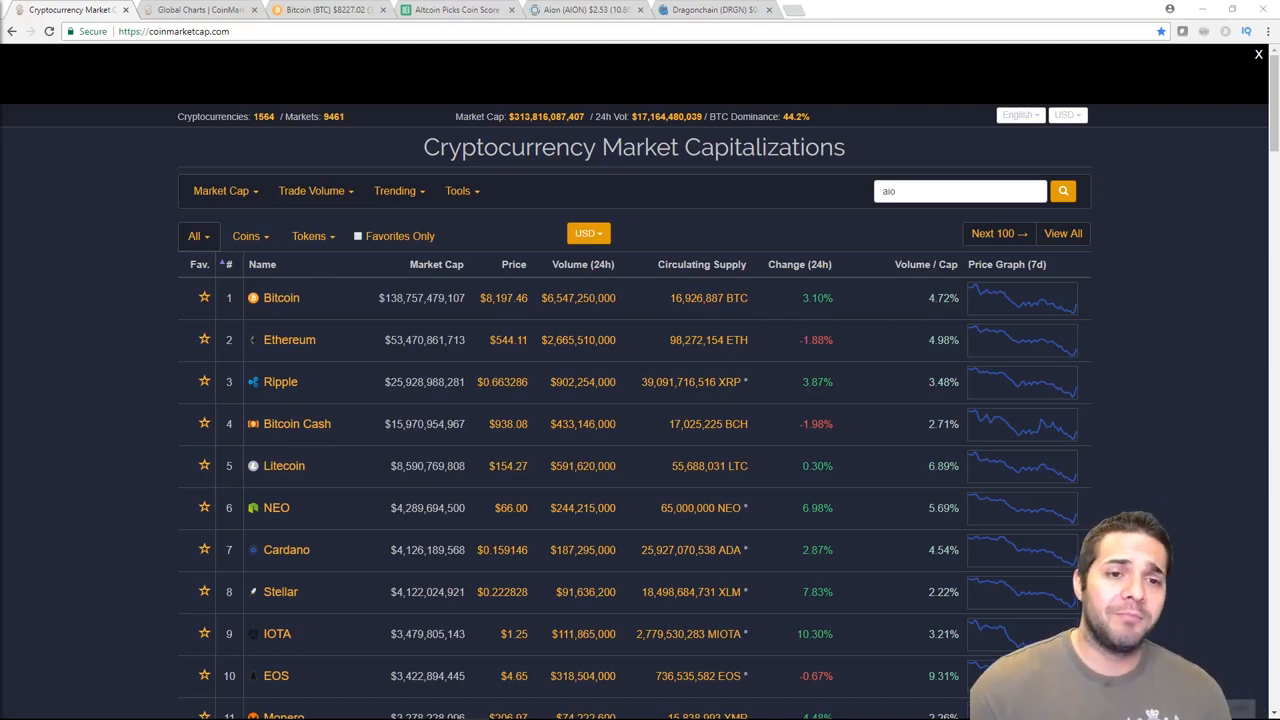
pyautogui.moveTo(308, 296)
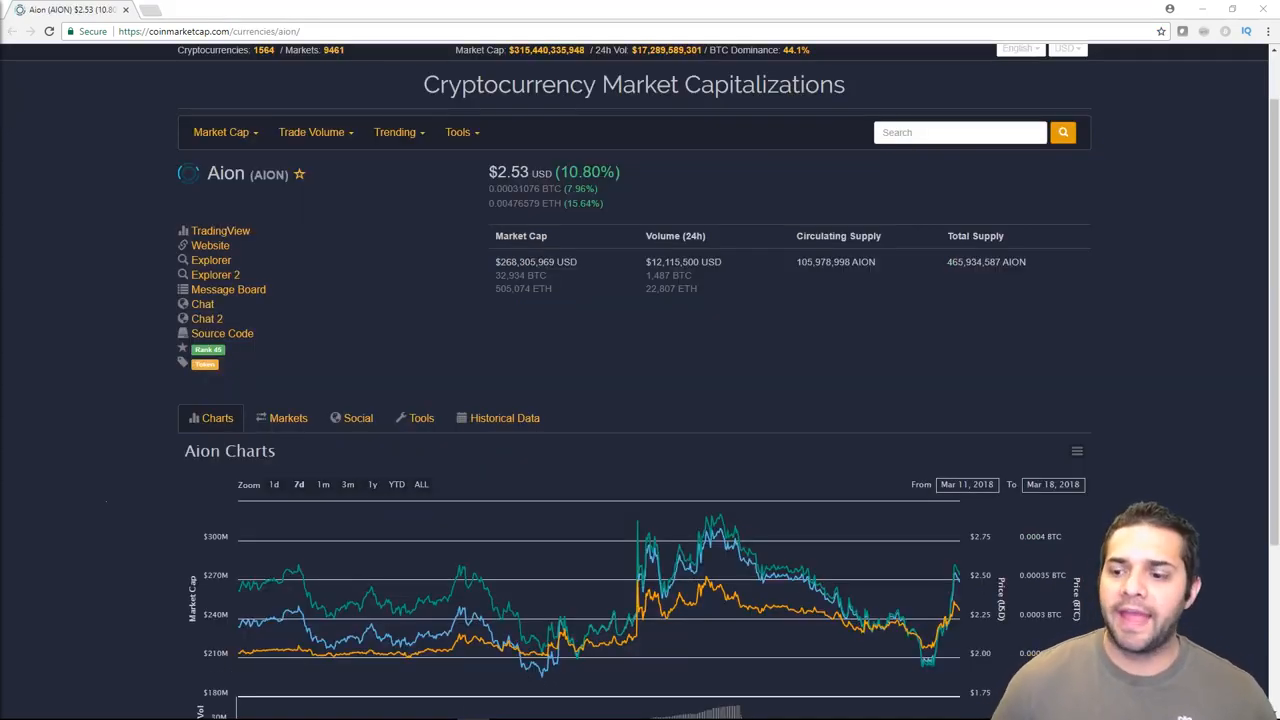
pyautogui.moveTo(572, 656)
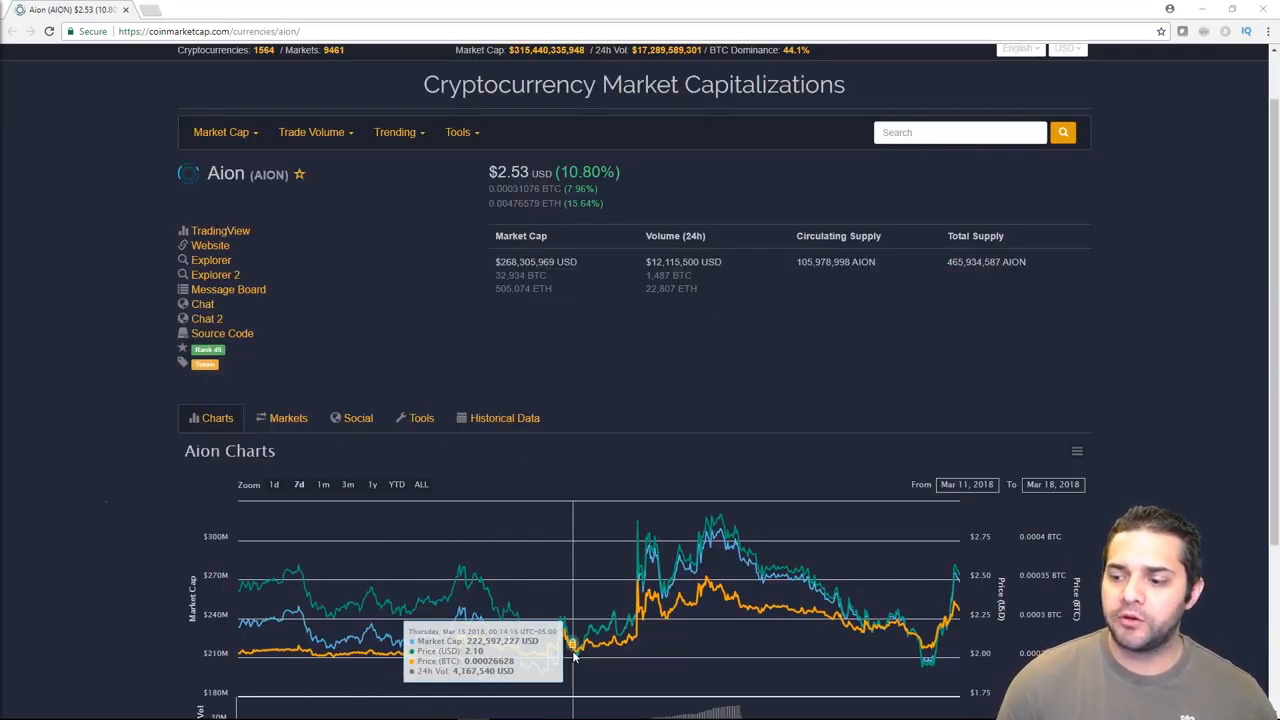
pyautogui.moveTo(604, 604)
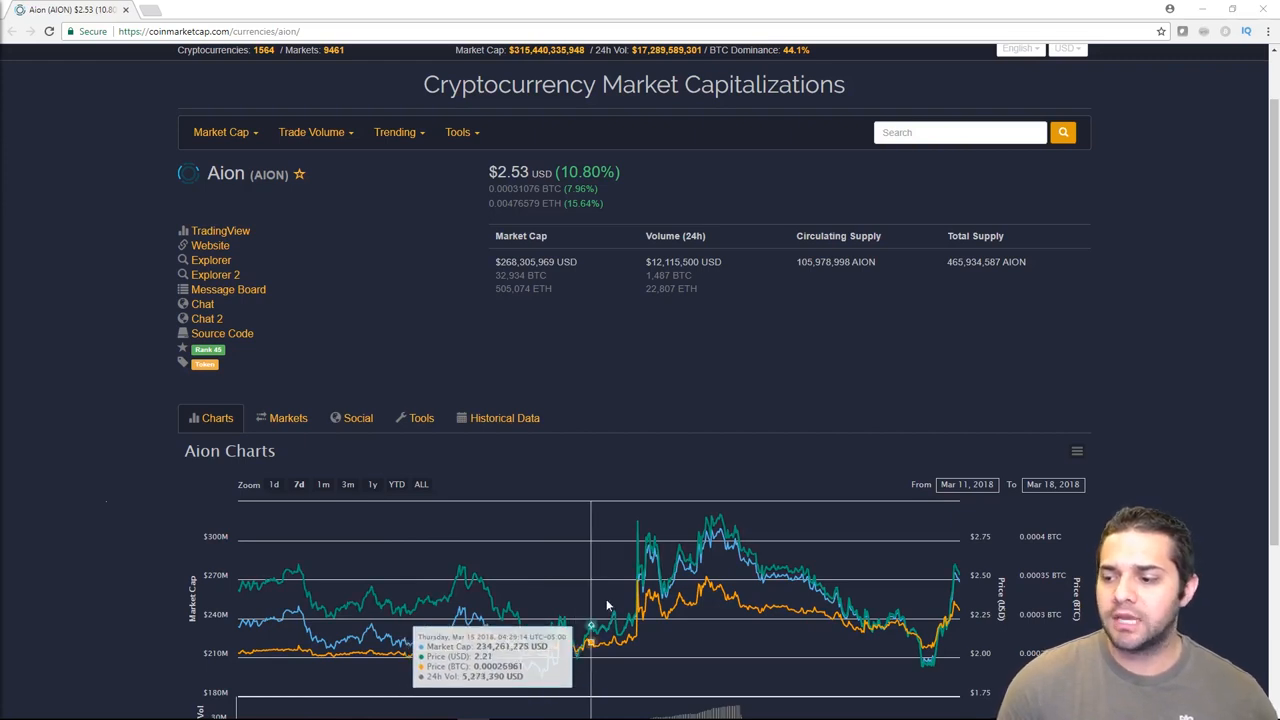
pyautogui.moveTo(720, 528)
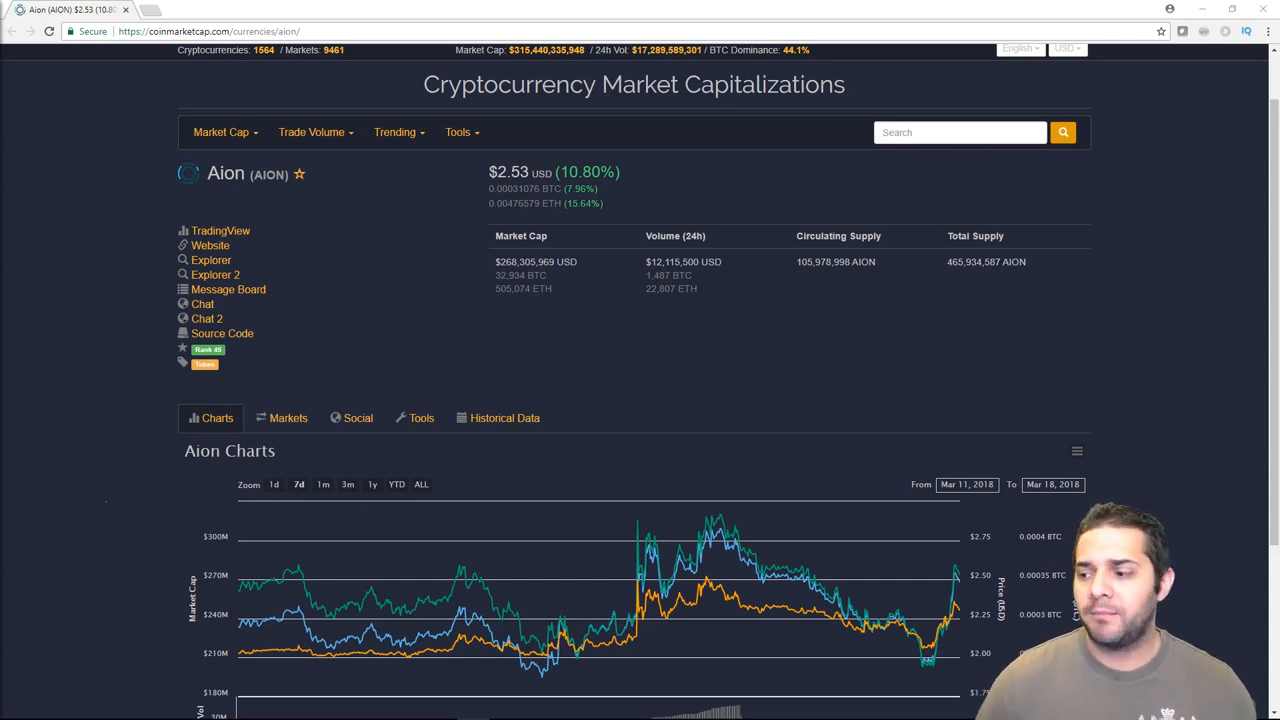
pyautogui.moveTo(850, 620)
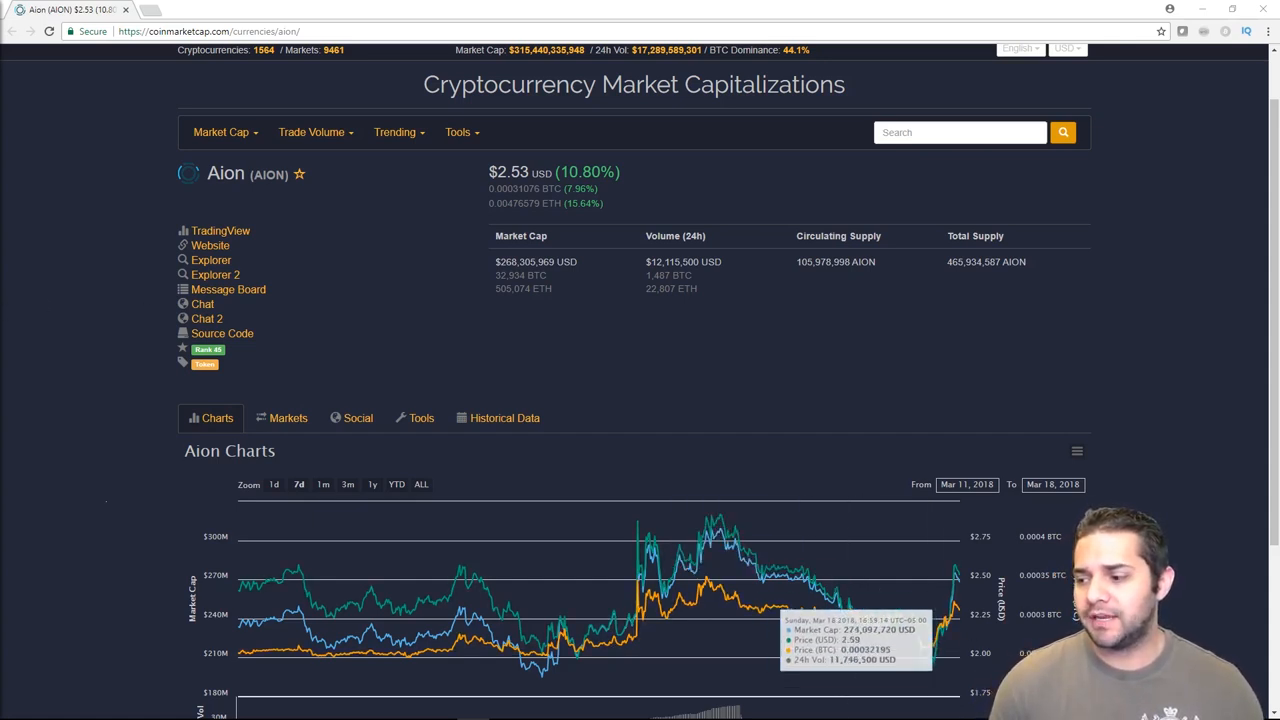
pyautogui.scroll(-3)
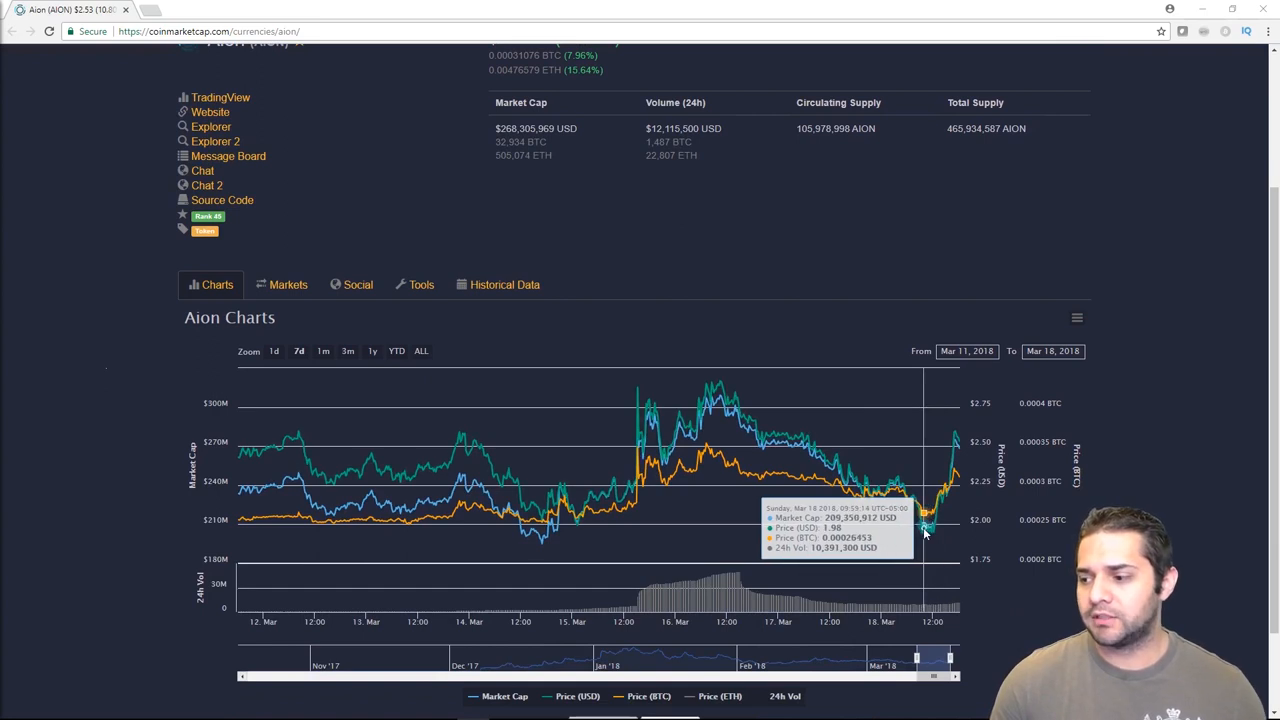
pyautogui.moveTo(912, 500)
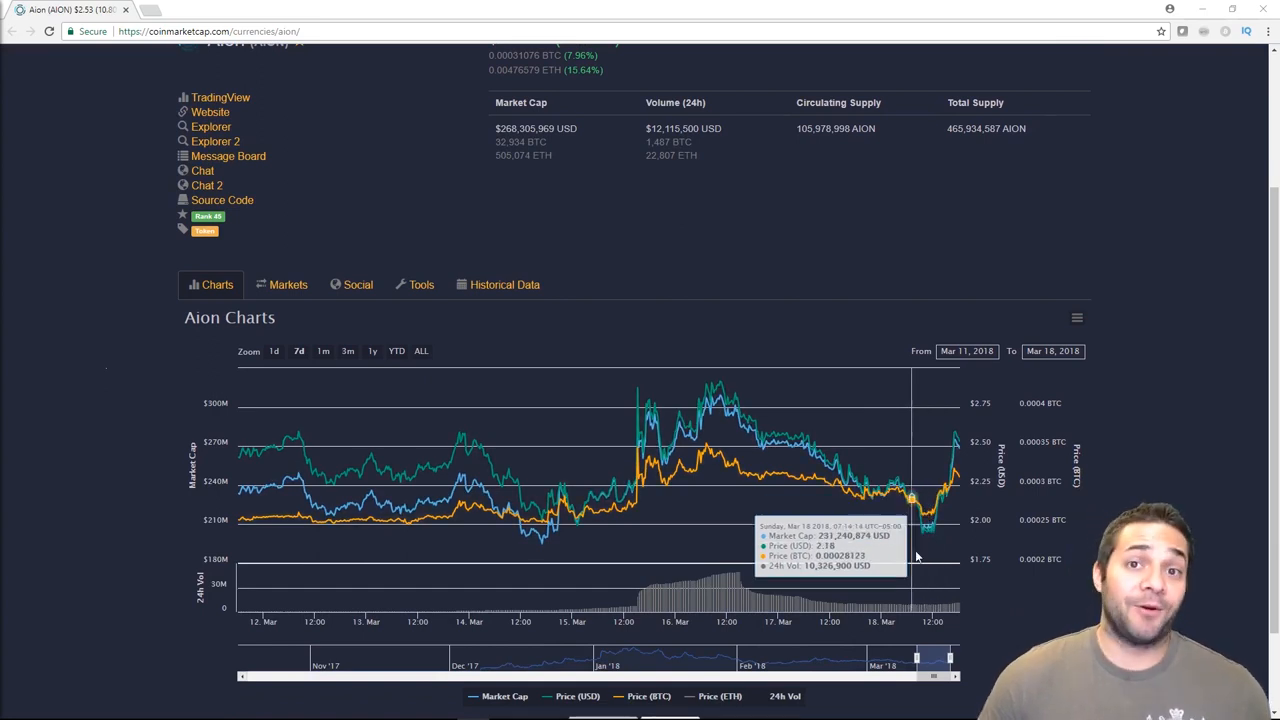
pyautogui.scroll(3)
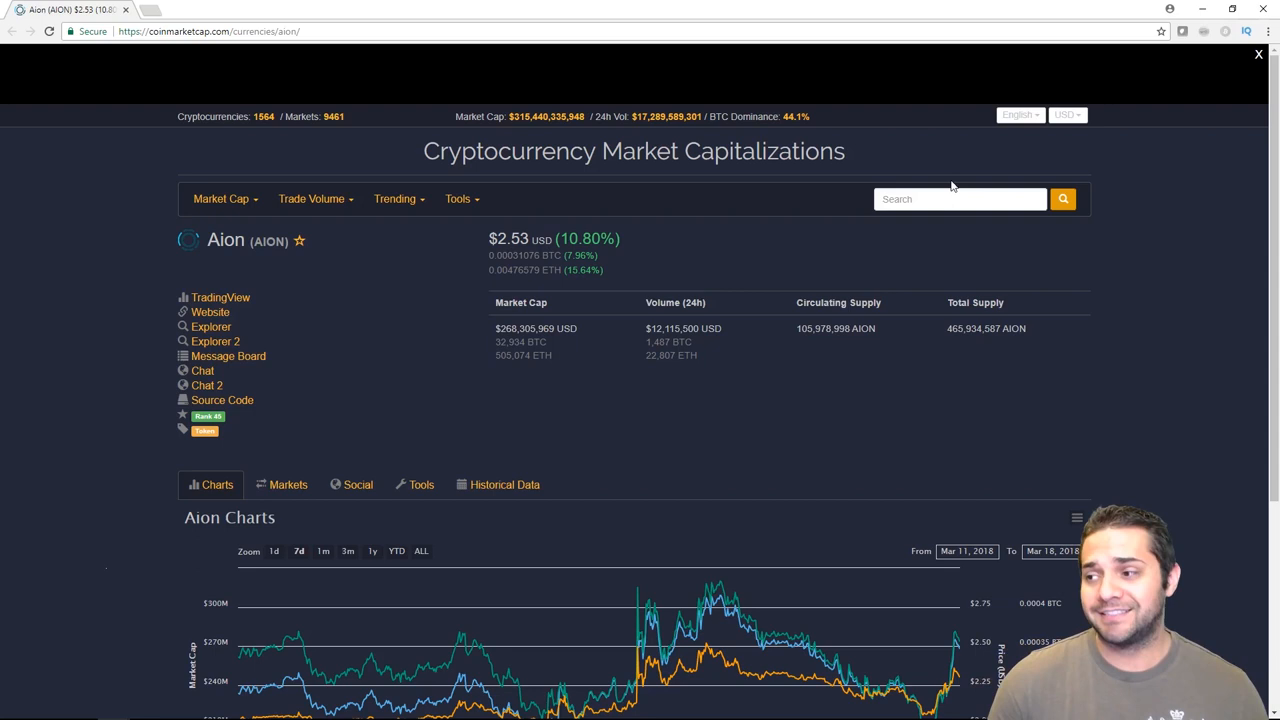
# - Search 'Dragonchain' and bring up the DRGN page's short-range chart for mid-March 2018
pyautogui.write('Dragonchain')
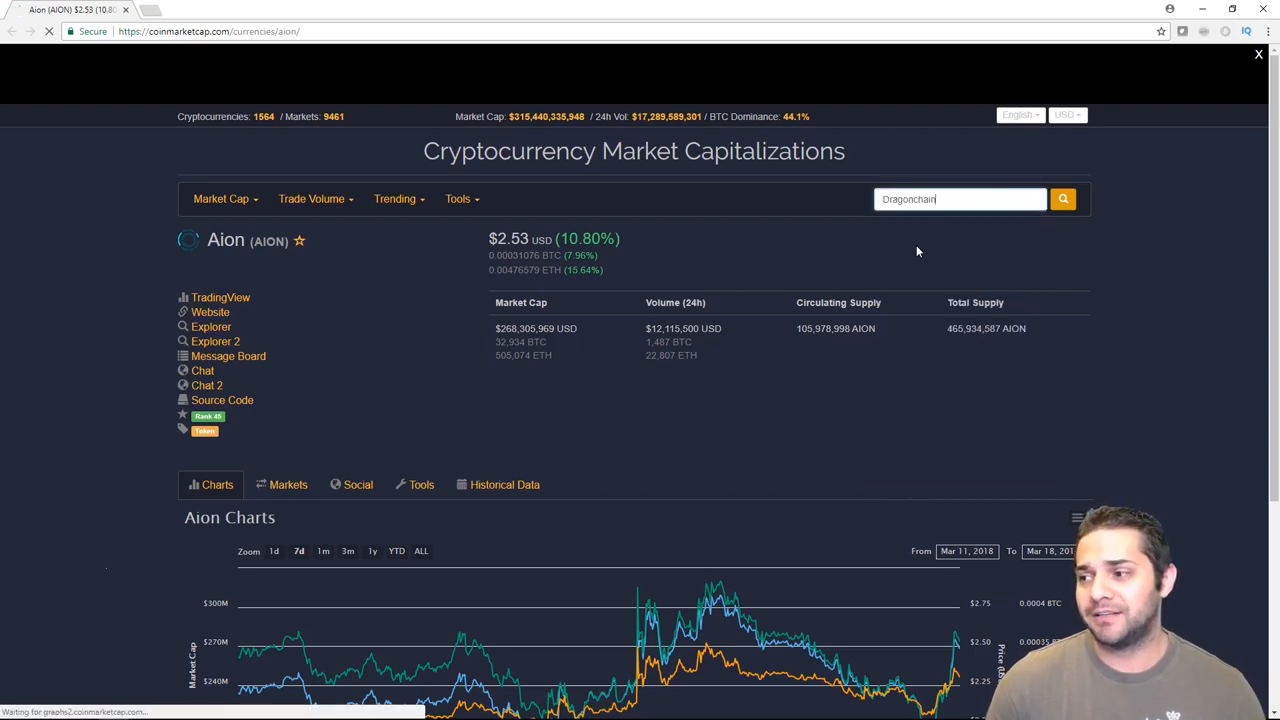
pyautogui.click(1064, 198)
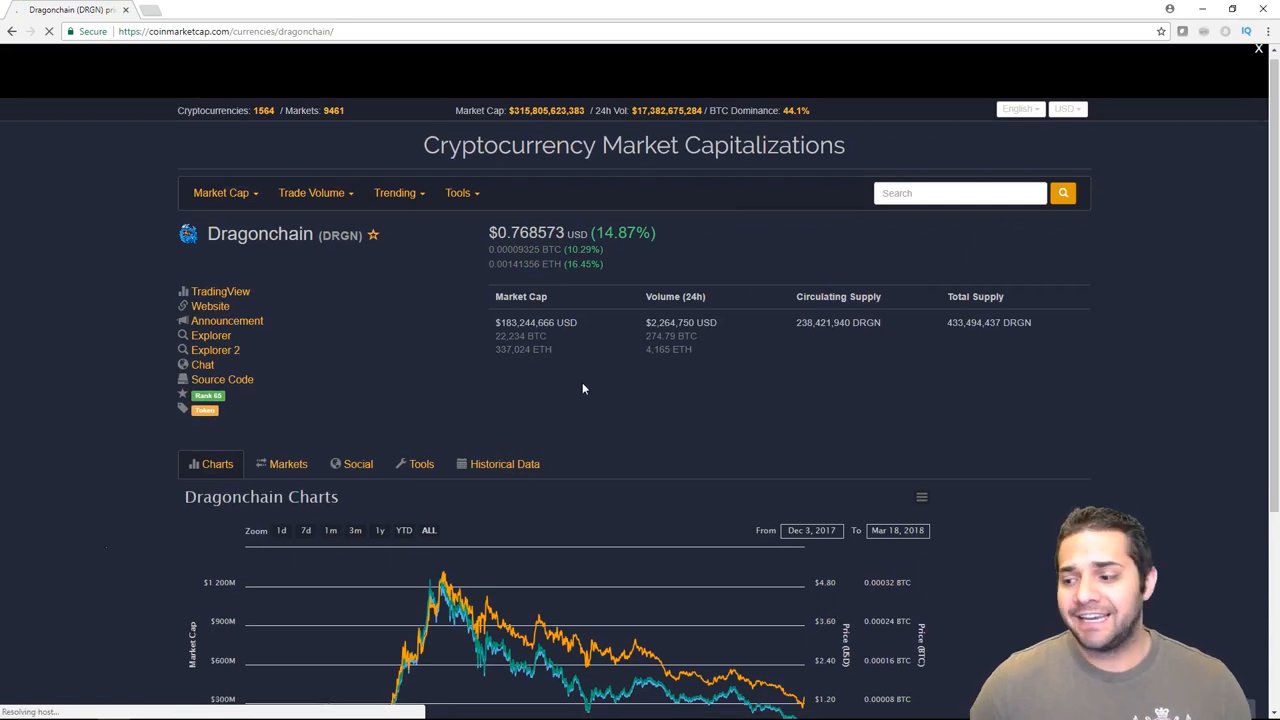
pyautogui.scroll(-3)
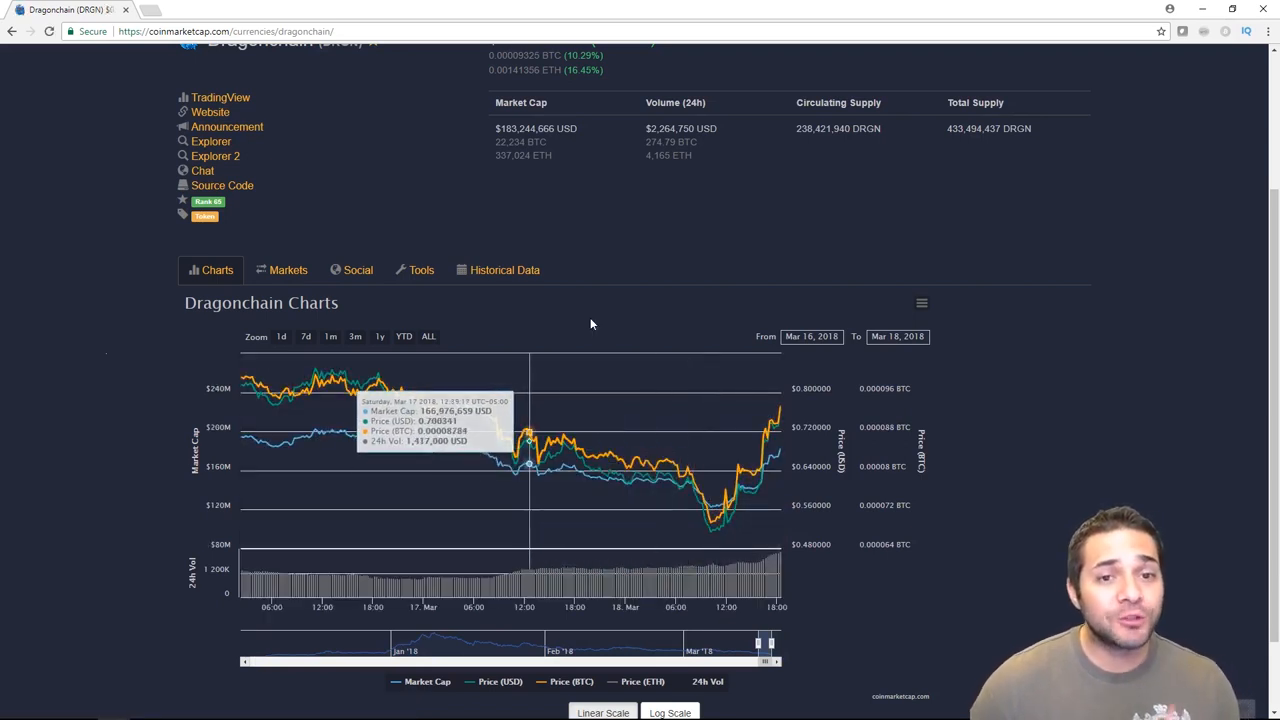
pyautogui.moveTo(580, 306)
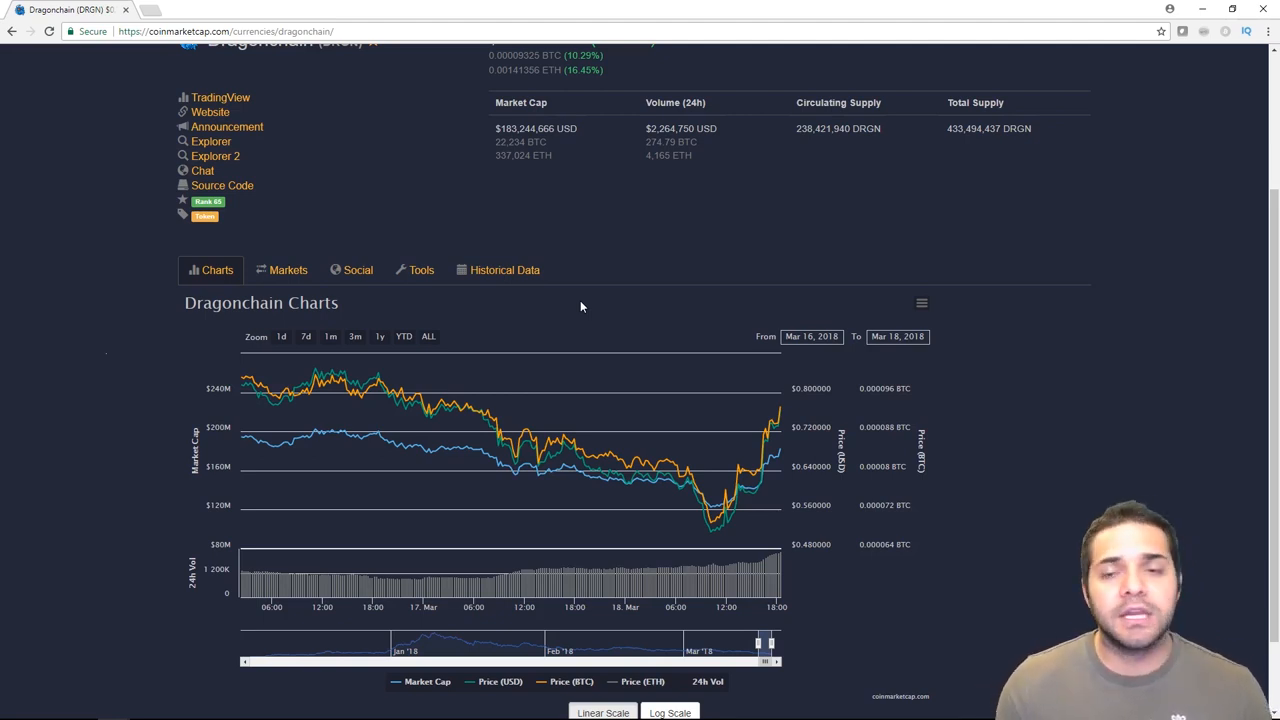
pyautogui.moveTo(644, 298)
pyautogui.write('bar')
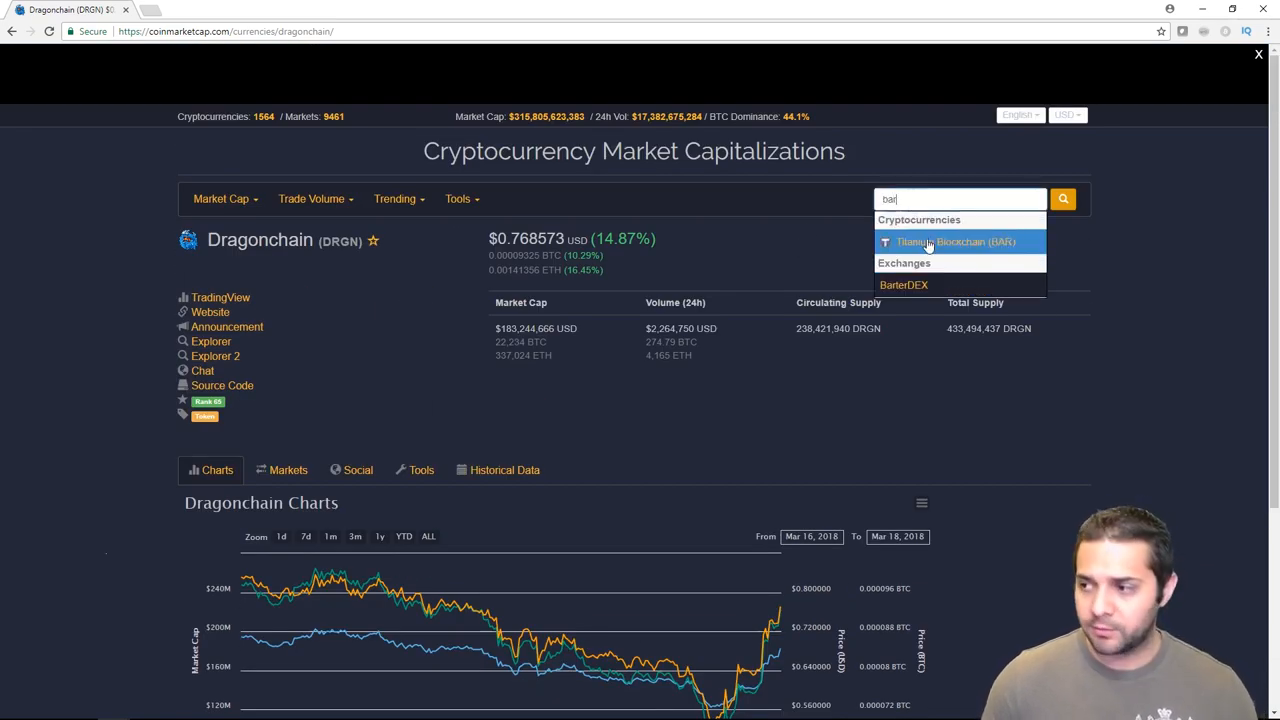
# - Bring up Titanium Blockchain (BAR) from suggestions and view its January–March 2018 all-time chart
pyautogui.click(956, 240)
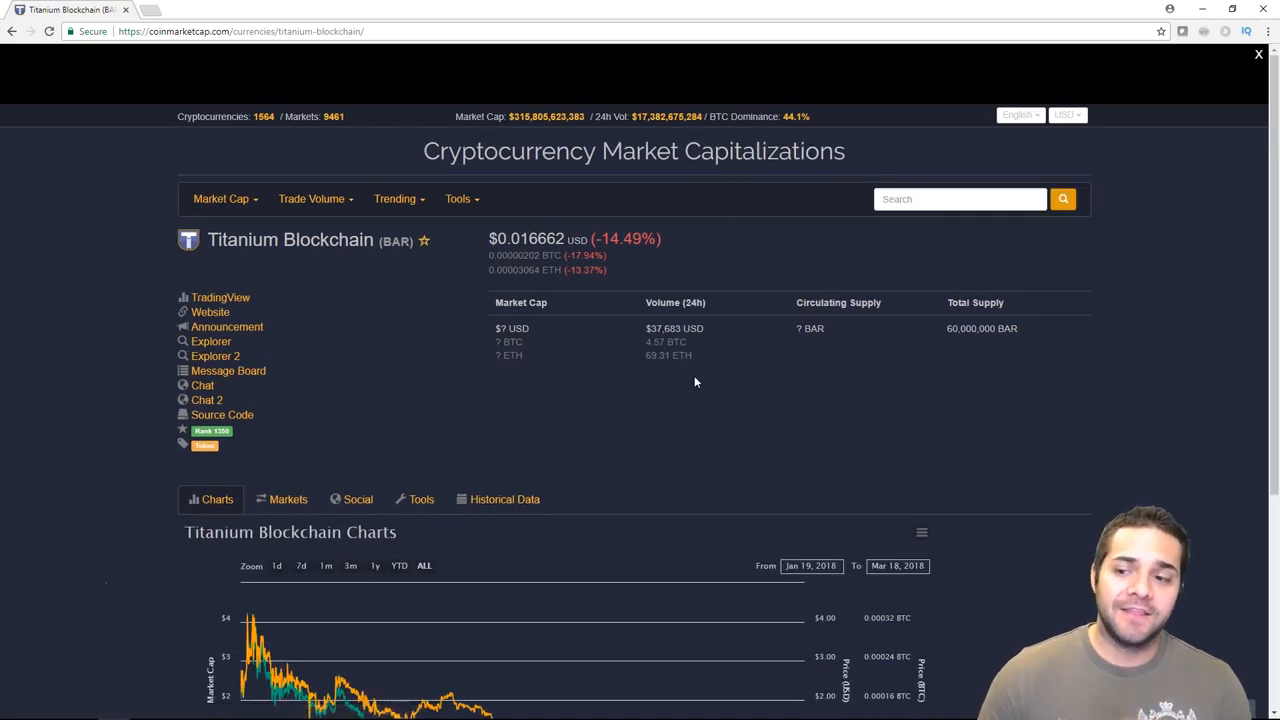
pyautogui.scroll(-3)
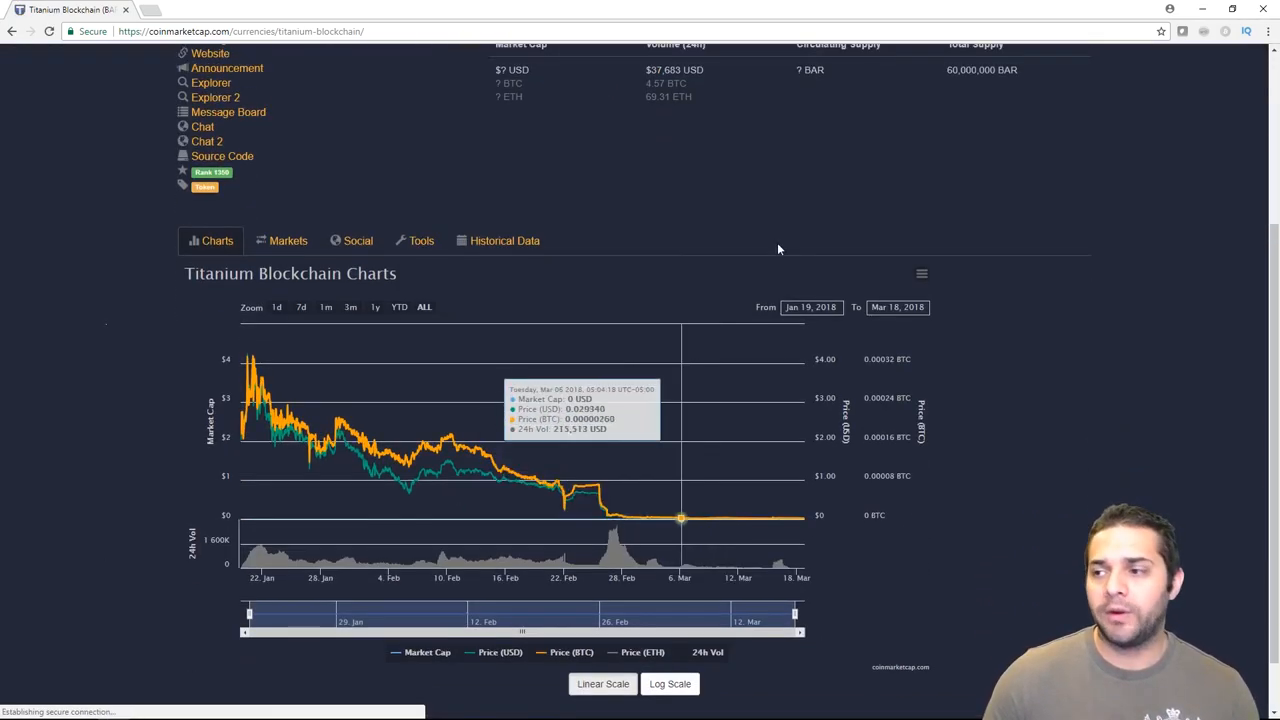
pyautogui.write('tba')
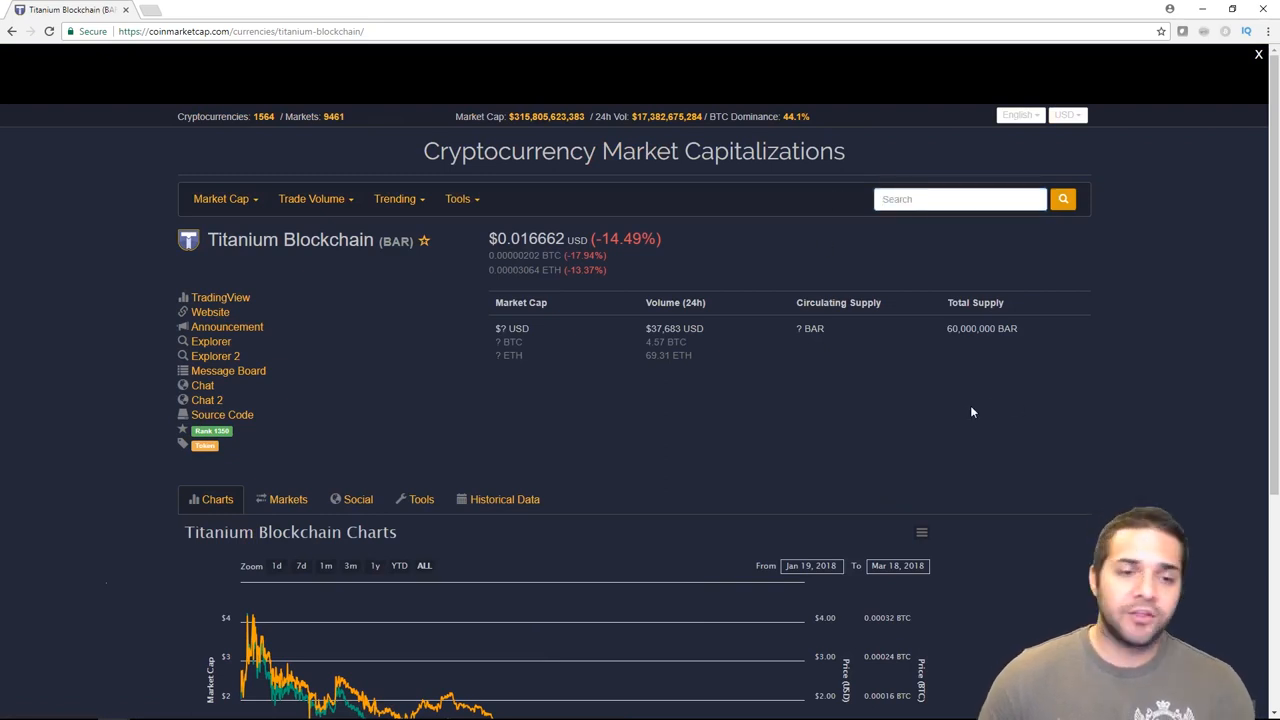
pyautogui.moveTo(64, 384)
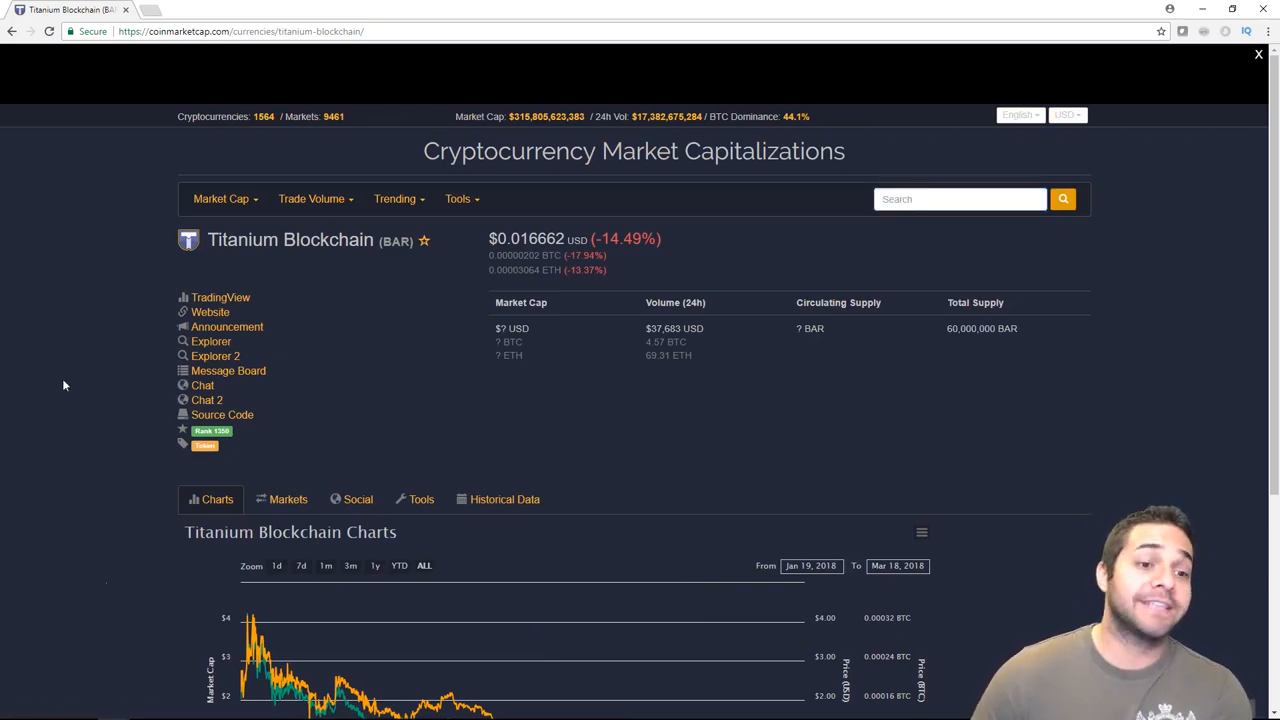
pyautogui.moveTo(704, 206)
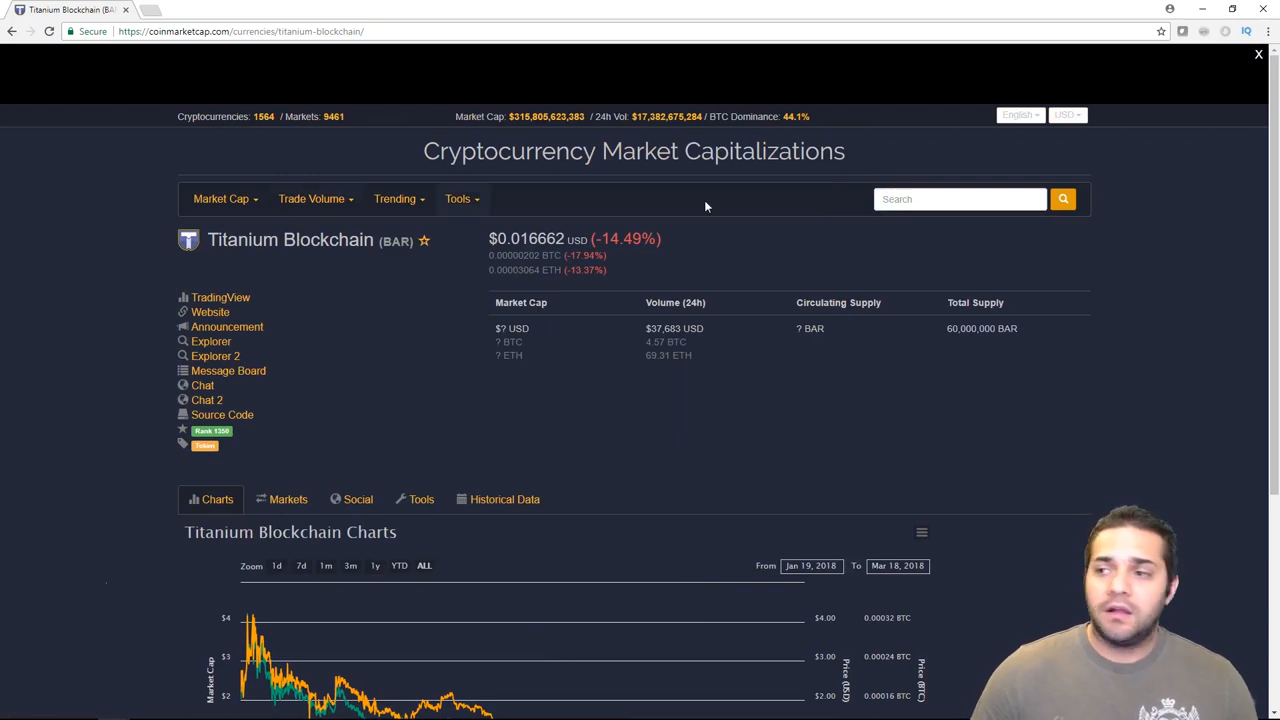
# - Search '0x' and review the ZRX chart from August 2017 to March 2018
pyautogui.write('0x')
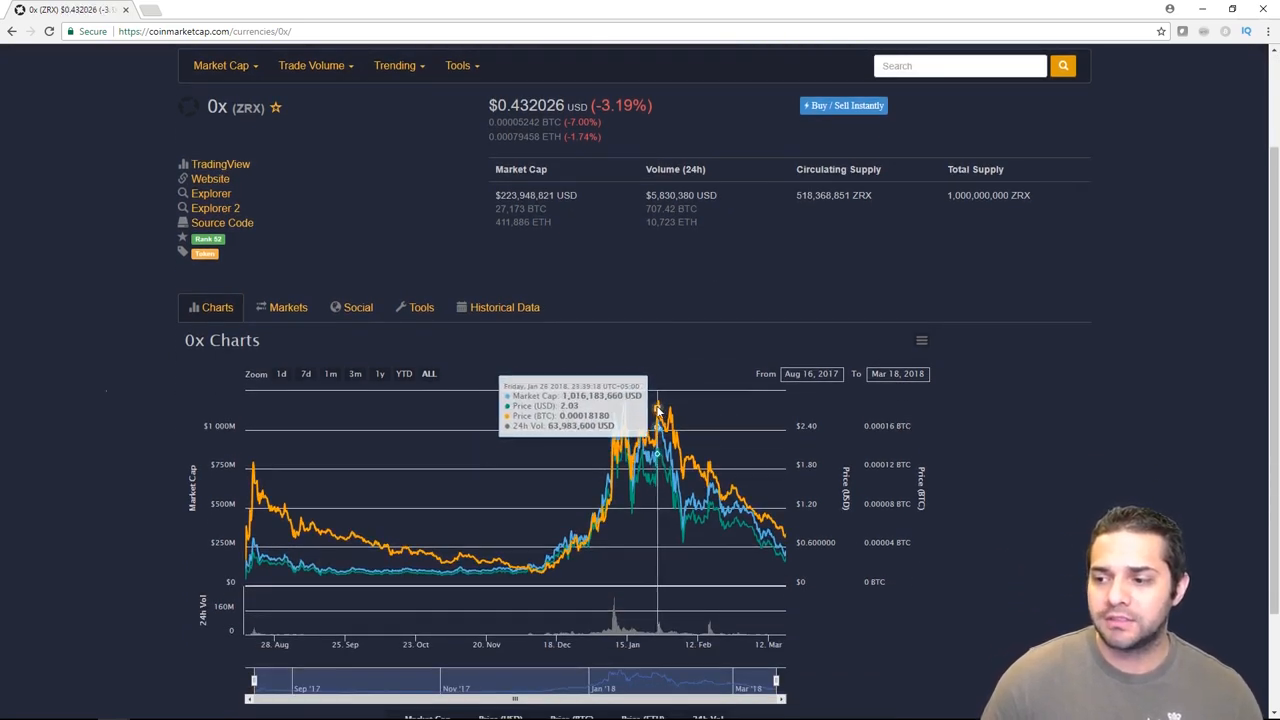
pyautogui.moveTo(624, 410)
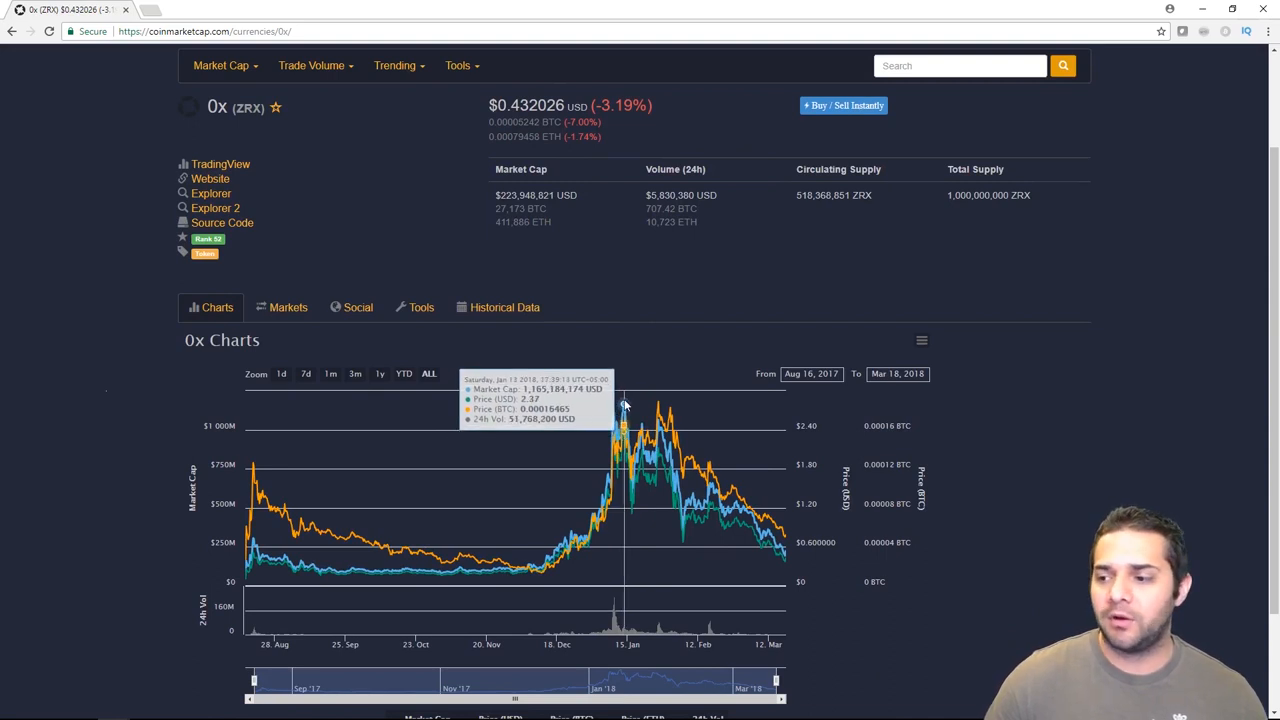
pyautogui.moveTo(620, 404)
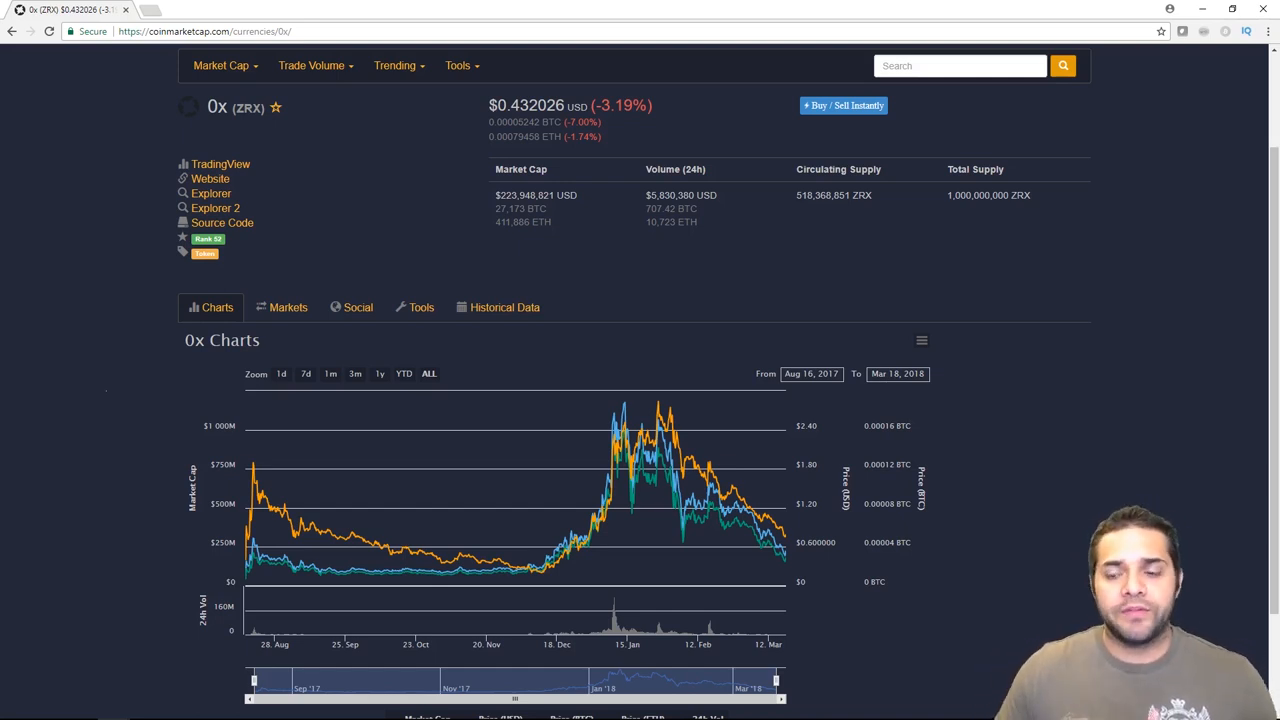
pyautogui.write('e')
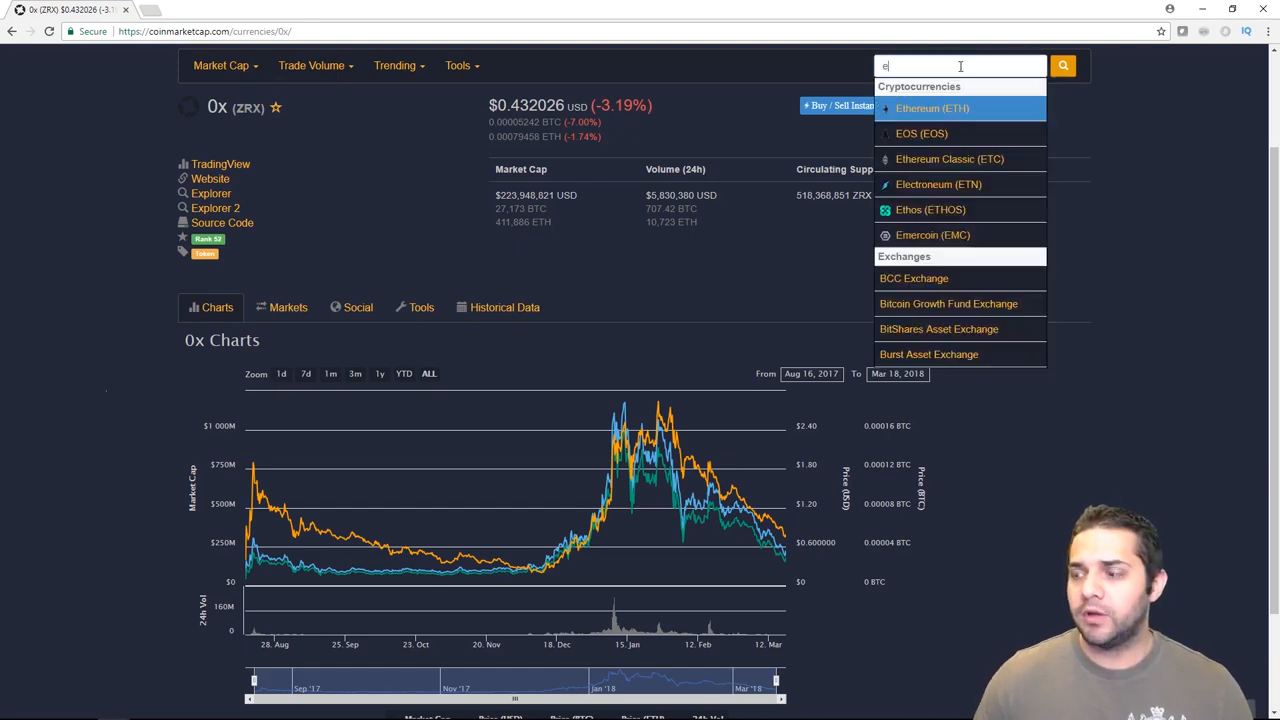
# - Bring up Ethereum (ETH) from the search suggestions to see its chart
pyautogui.click(932, 108)
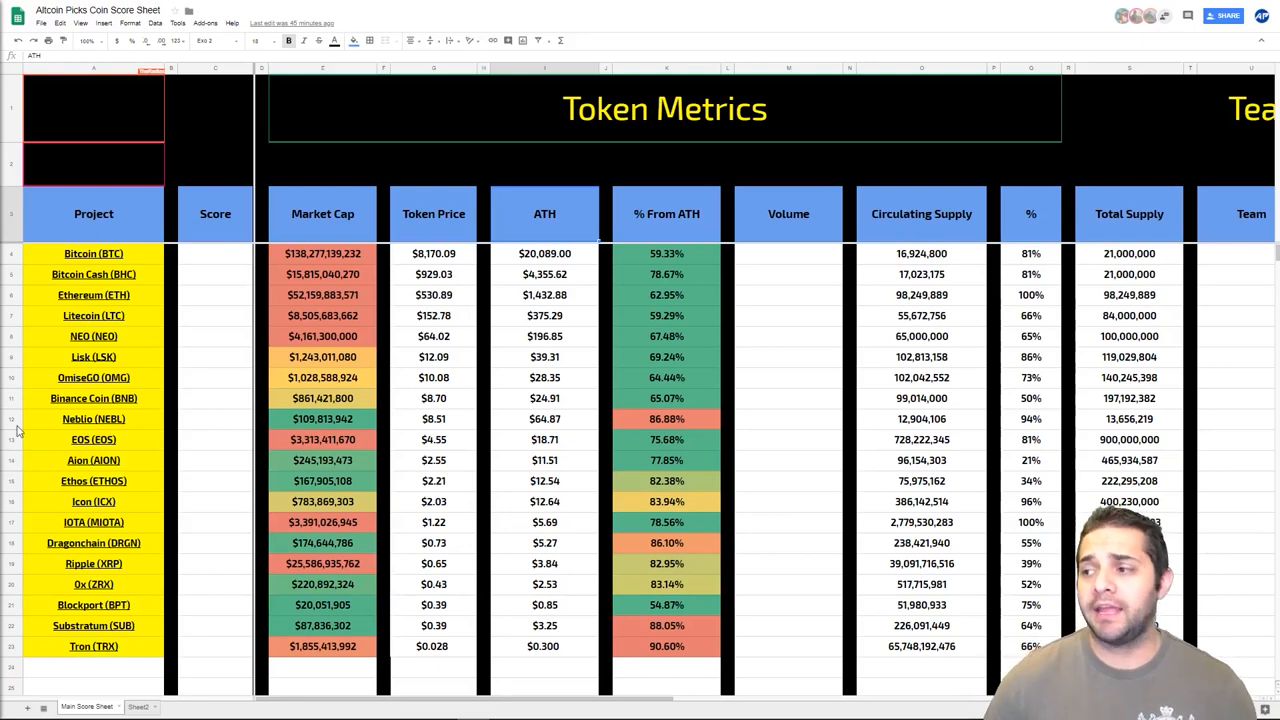
pyautogui.moveTo(700, 264)
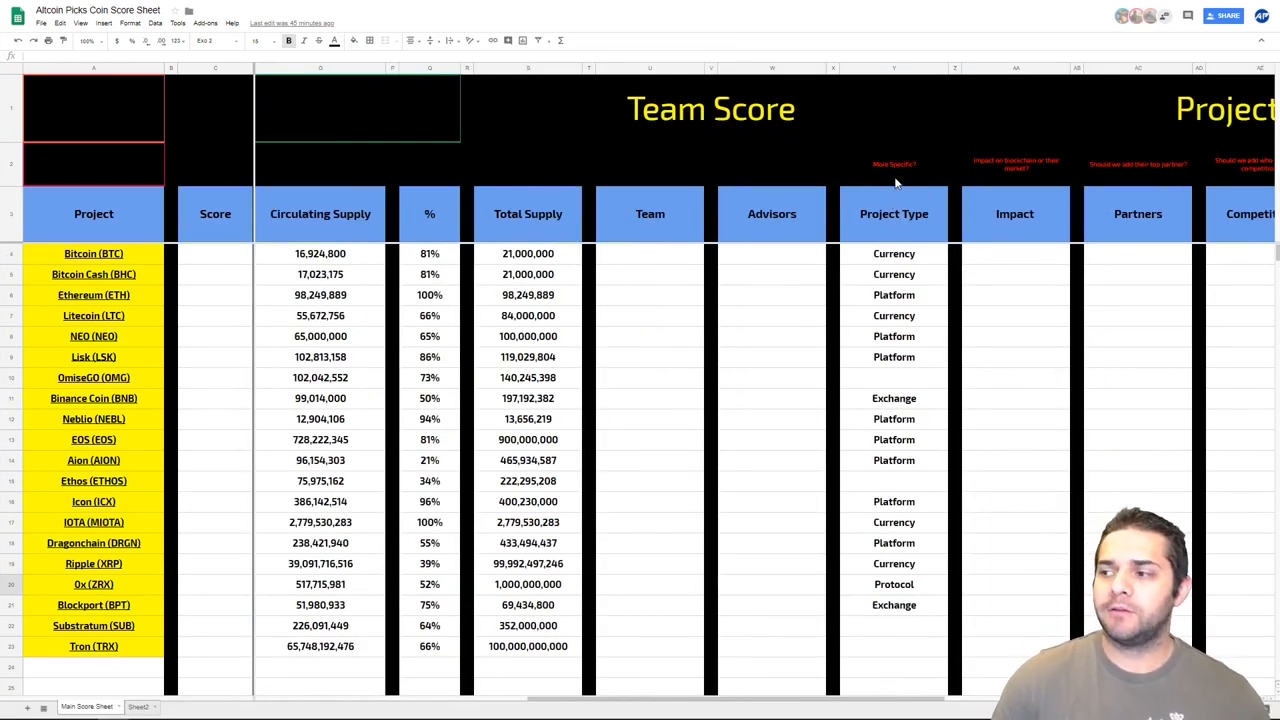
pyautogui.moveTo(910, 164)
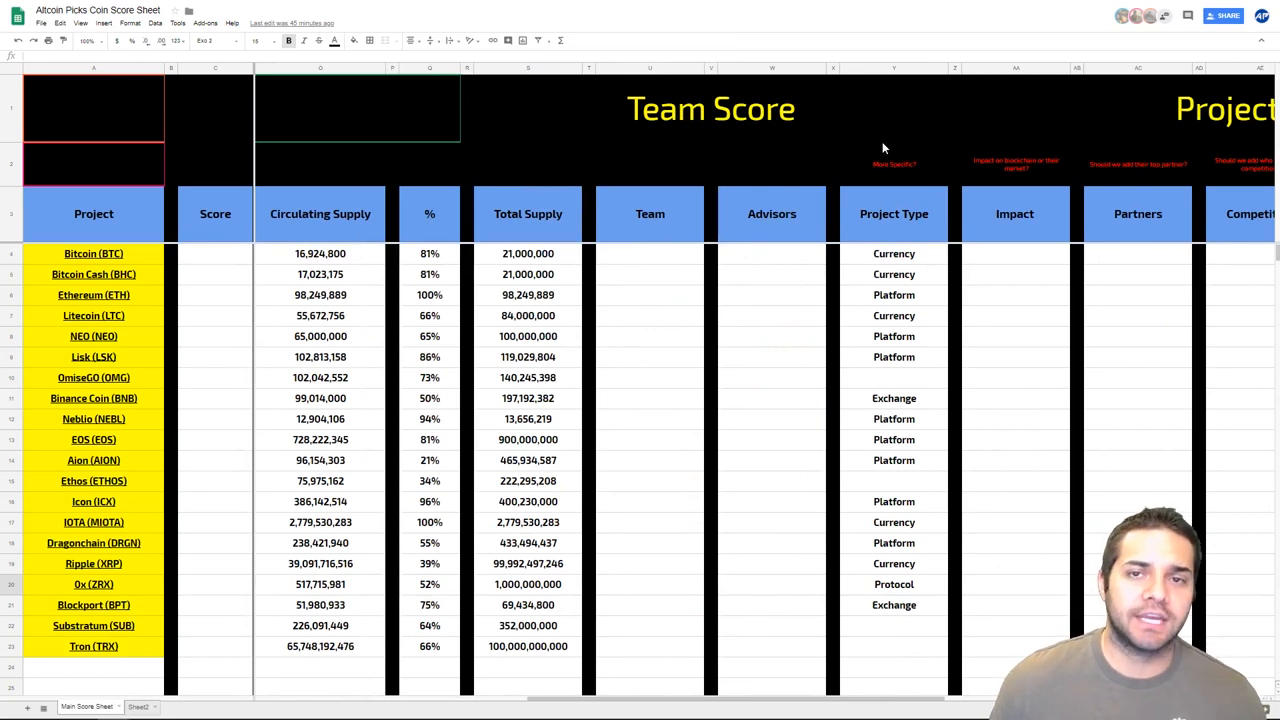
pyautogui.moveTo(718, 140)
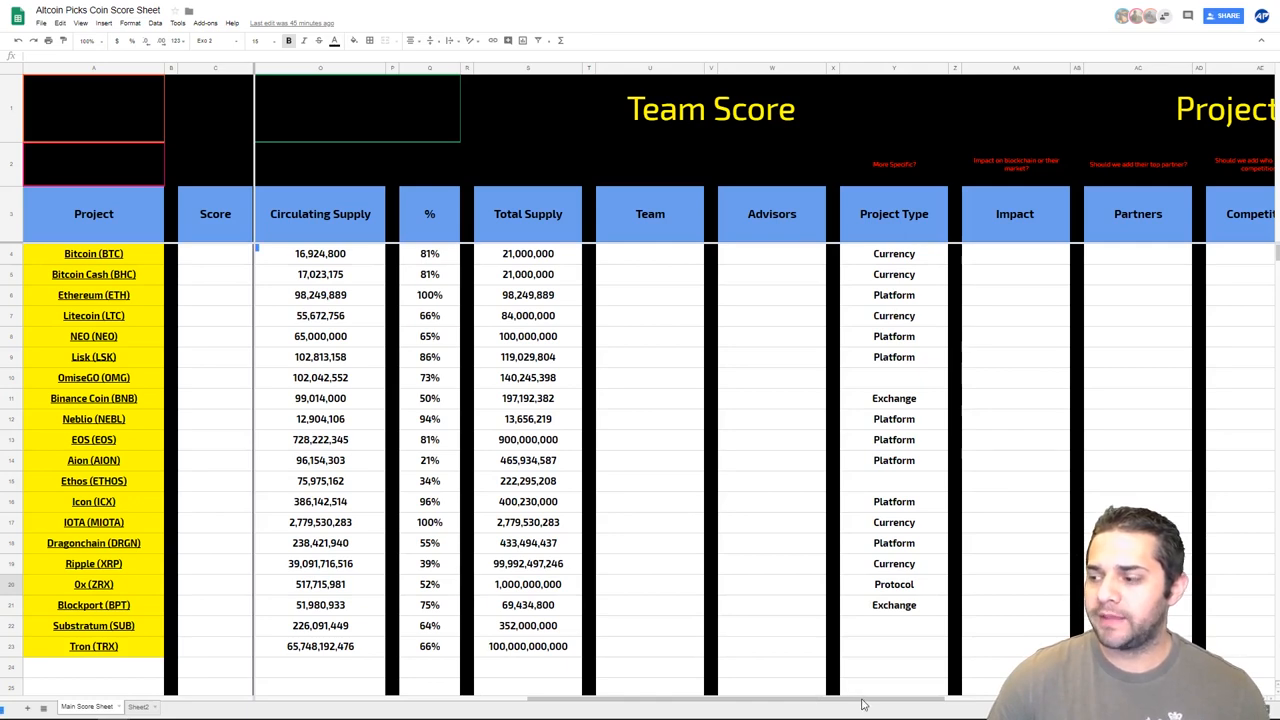
# - Move right to the Project Info section and review the Top Exchange Volume column
pyautogui.hscroll(3)
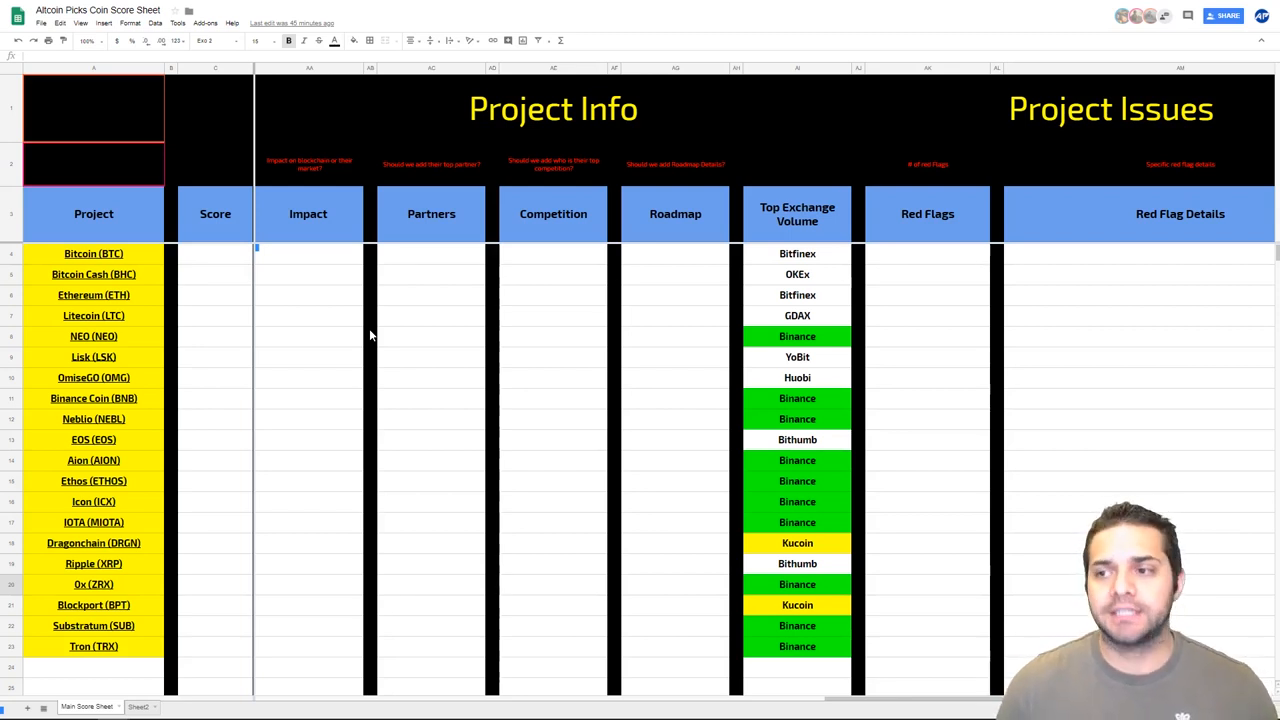
pyautogui.moveTo(460, 324)
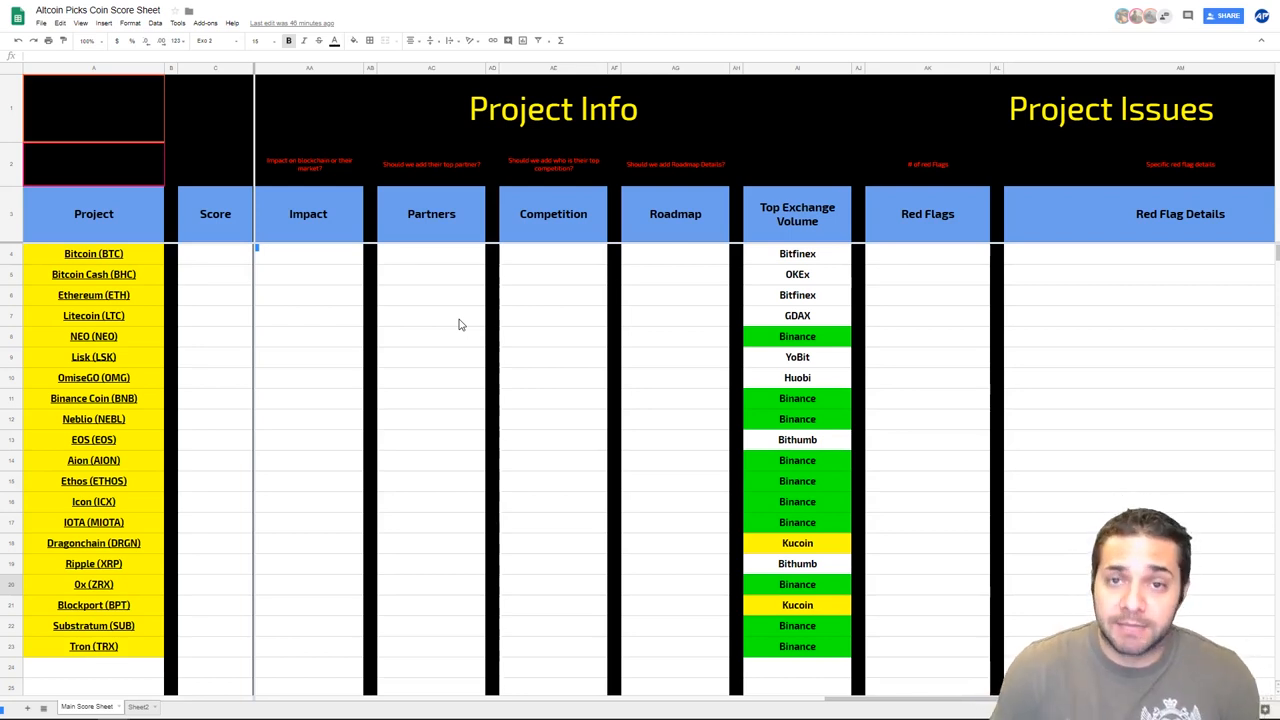
pyautogui.moveTo(684, 288)
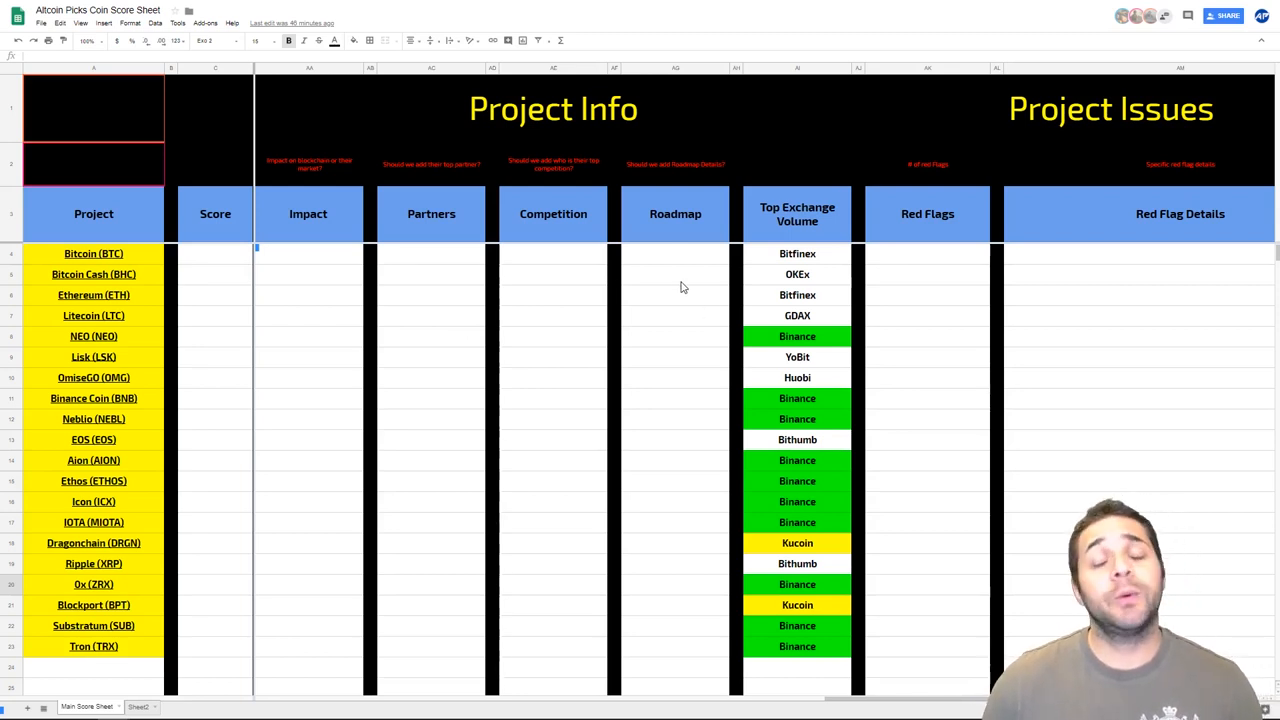
pyautogui.moveTo(658, 370)
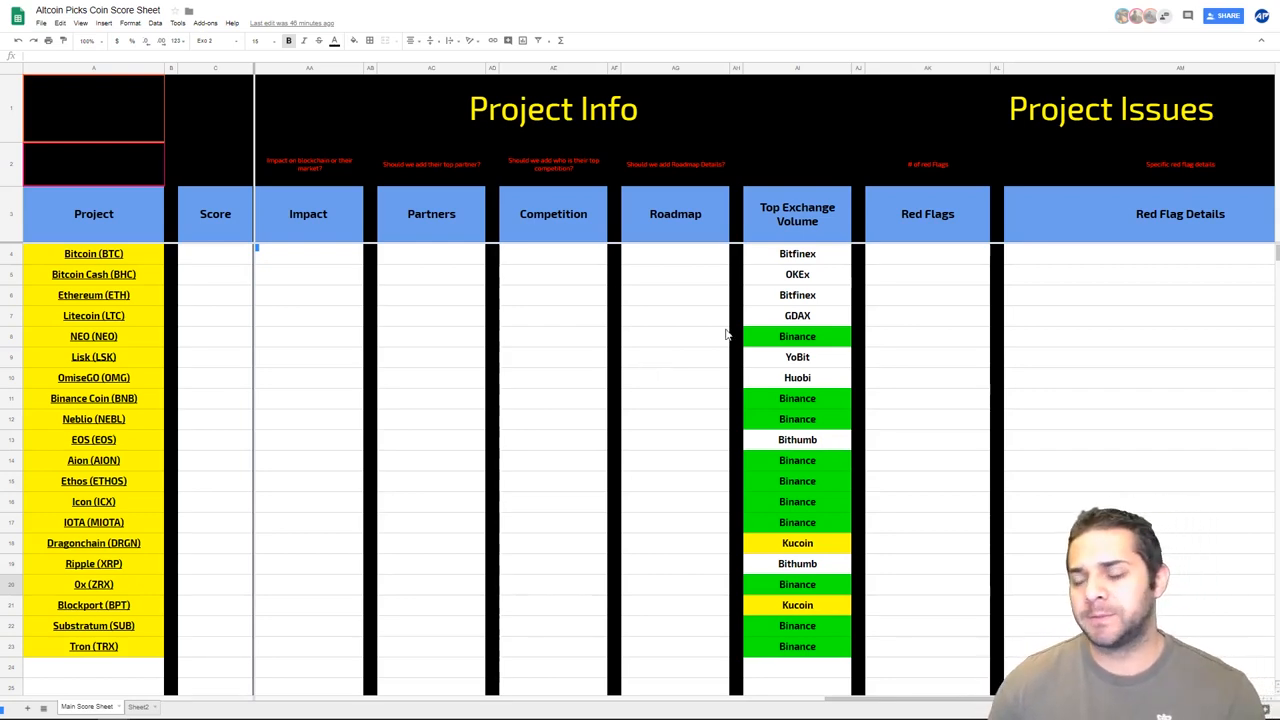
pyautogui.click(796, 212)
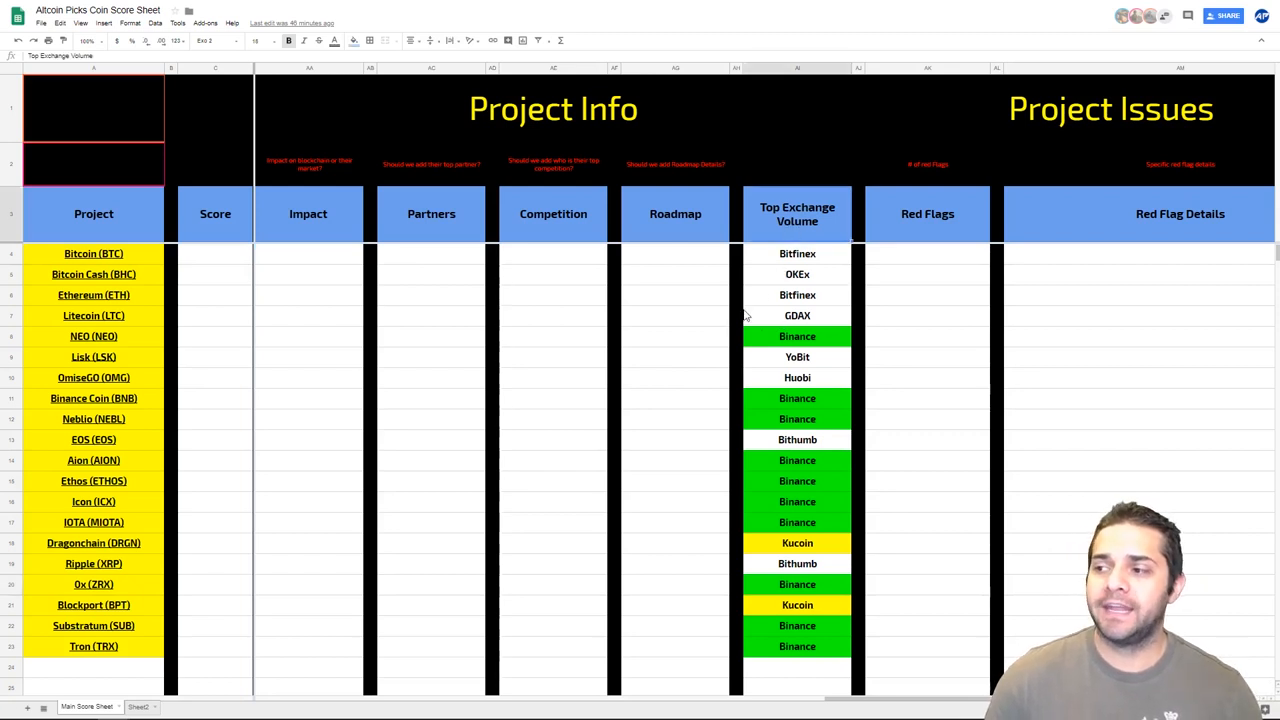
pyautogui.moveTo(780, 452)
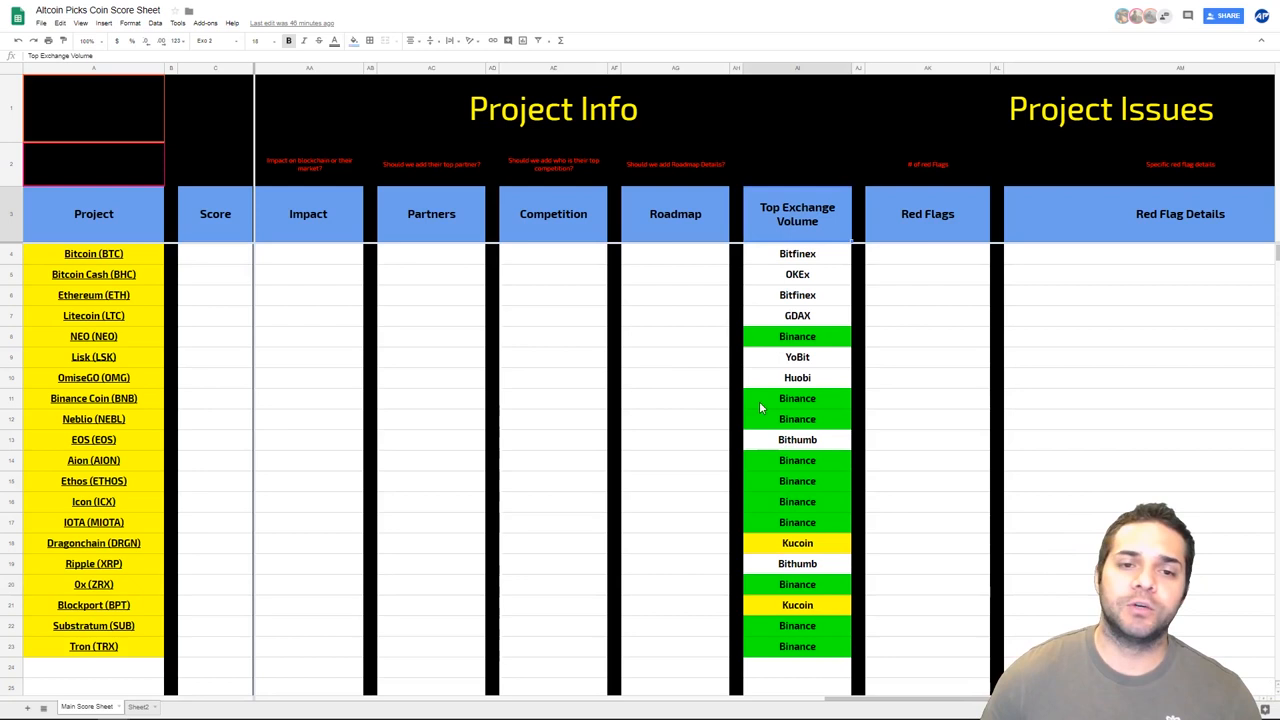
pyautogui.moveTo(756, 338)
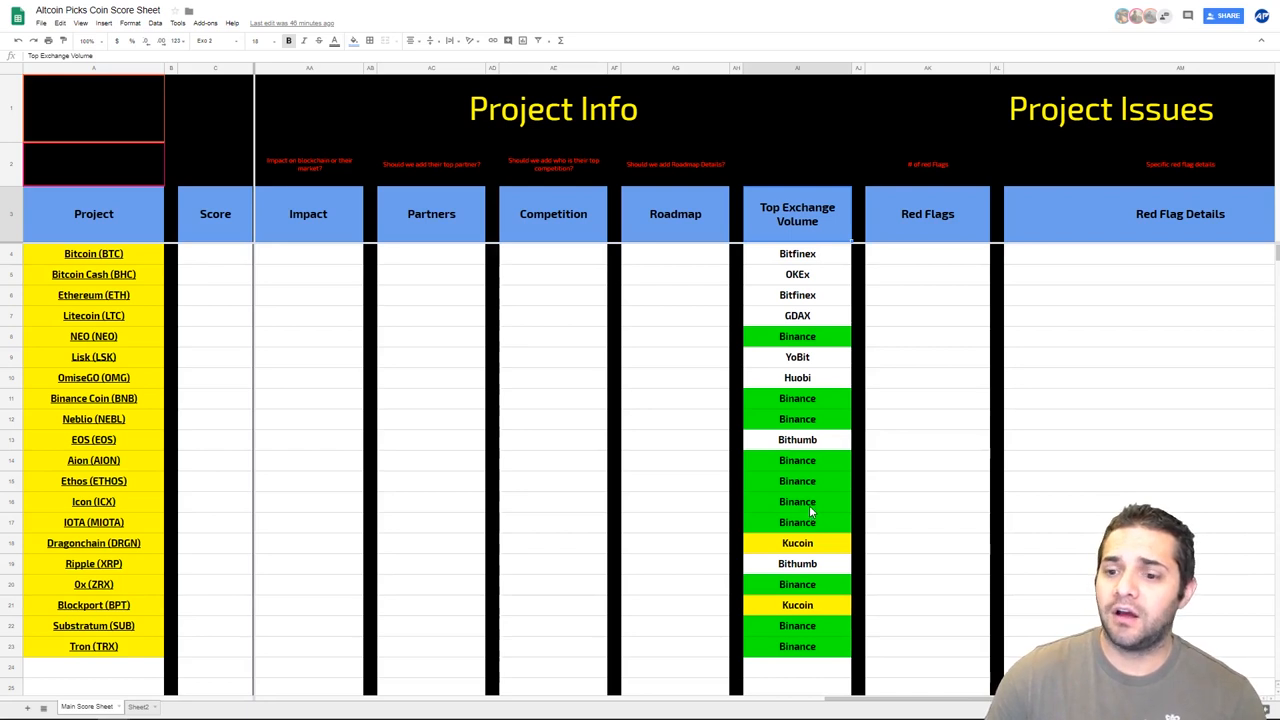
pyautogui.moveTo(764, 344)
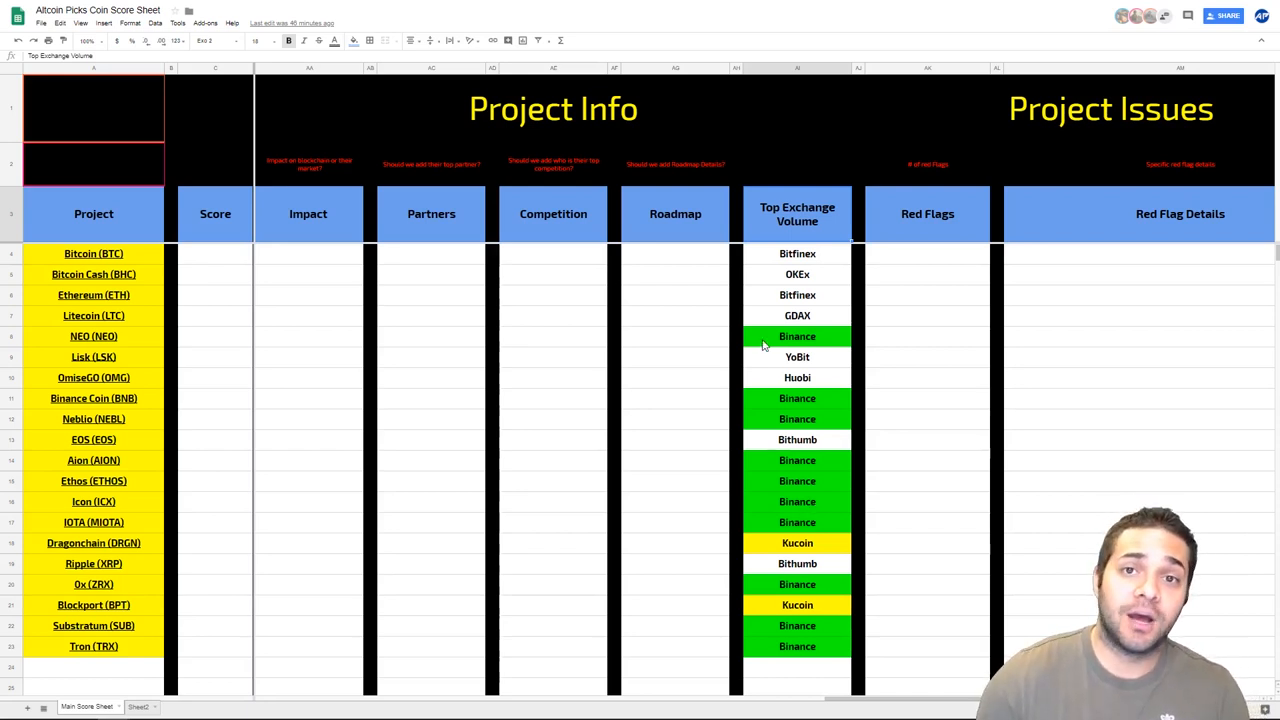
pyautogui.moveTo(930, 296)
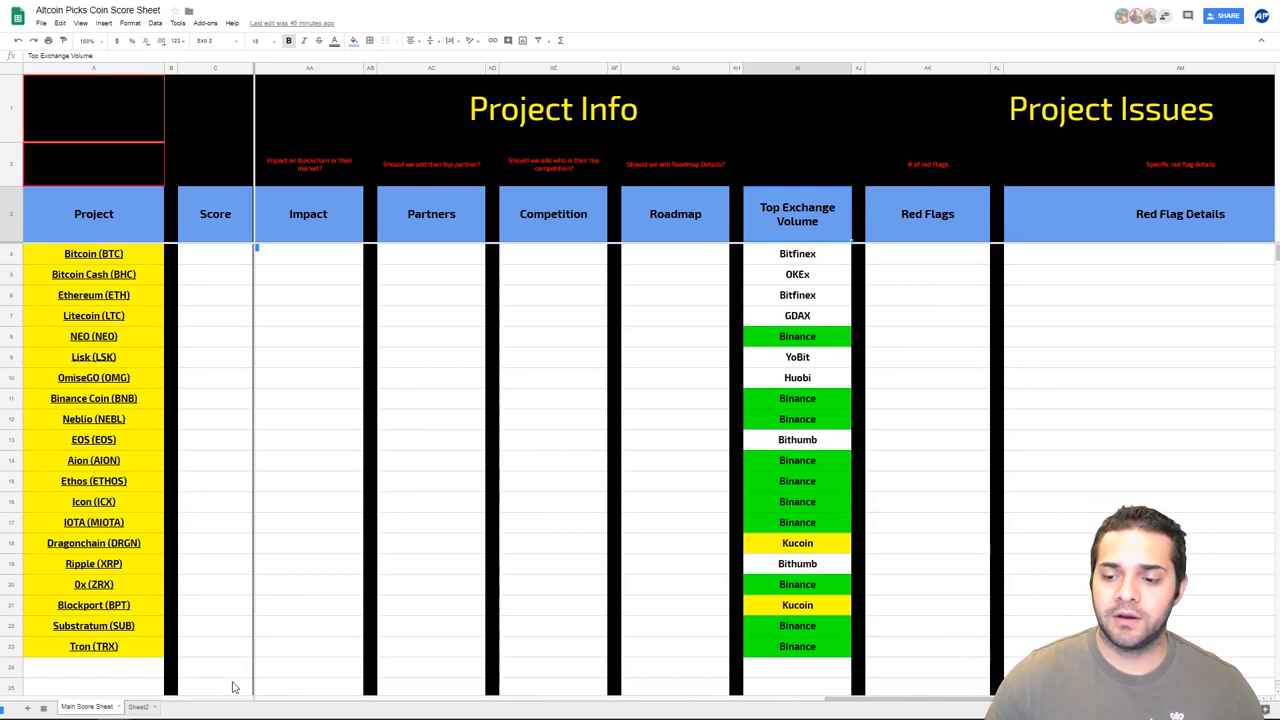
pyautogui.hscroll(3)
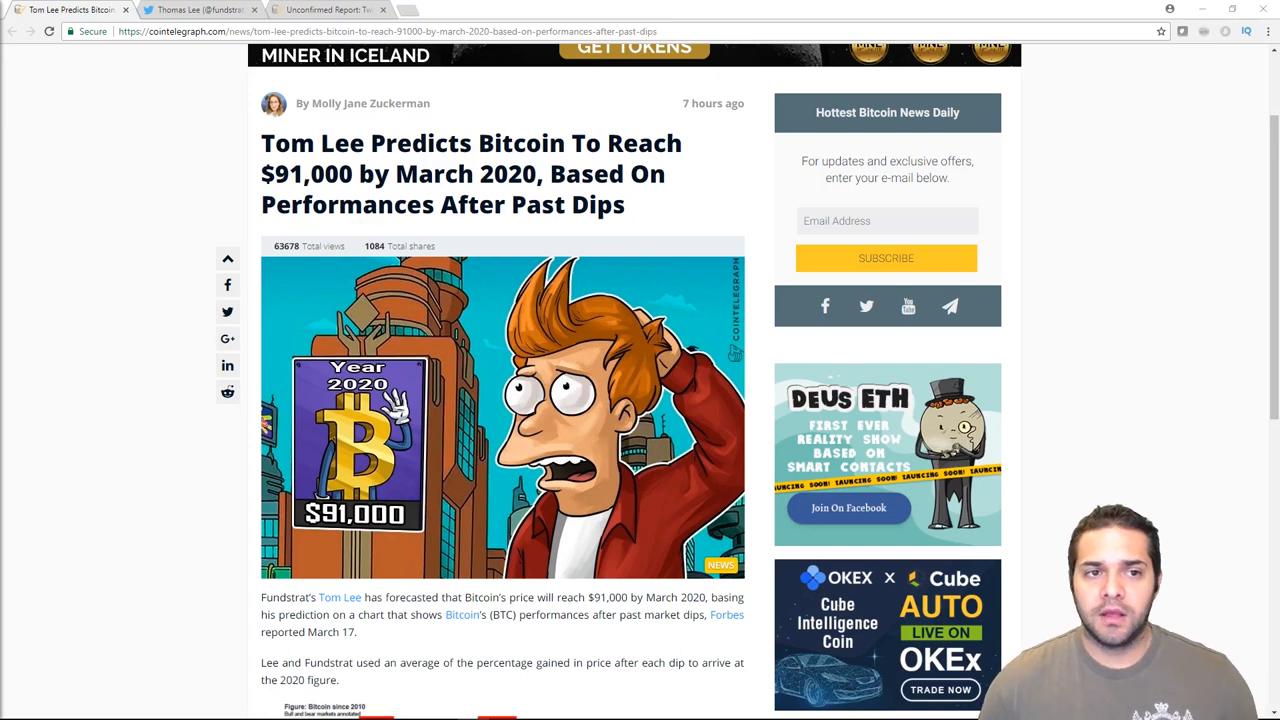
# - Read down to the Bitcoin dips chart, then switch to Tom Lee's Fundstrat Twitter profile
pyautogui.scroll(-3)
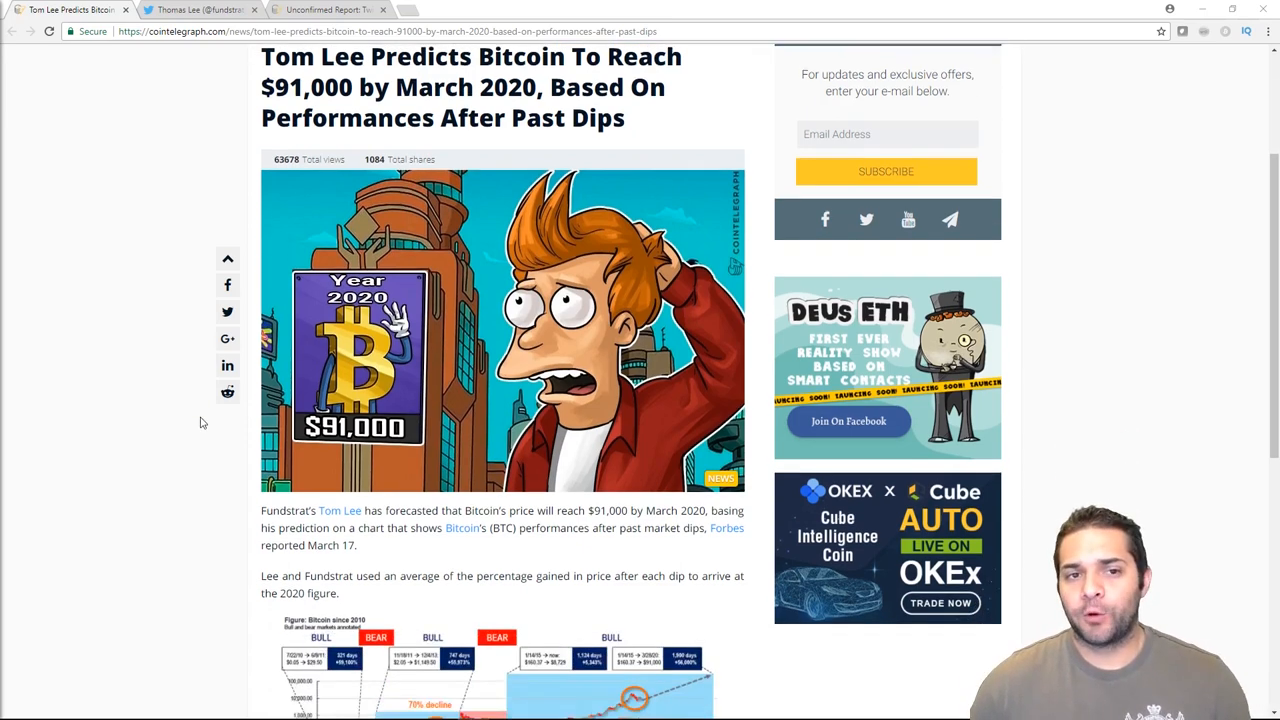
pyautogui.scroll(-3)
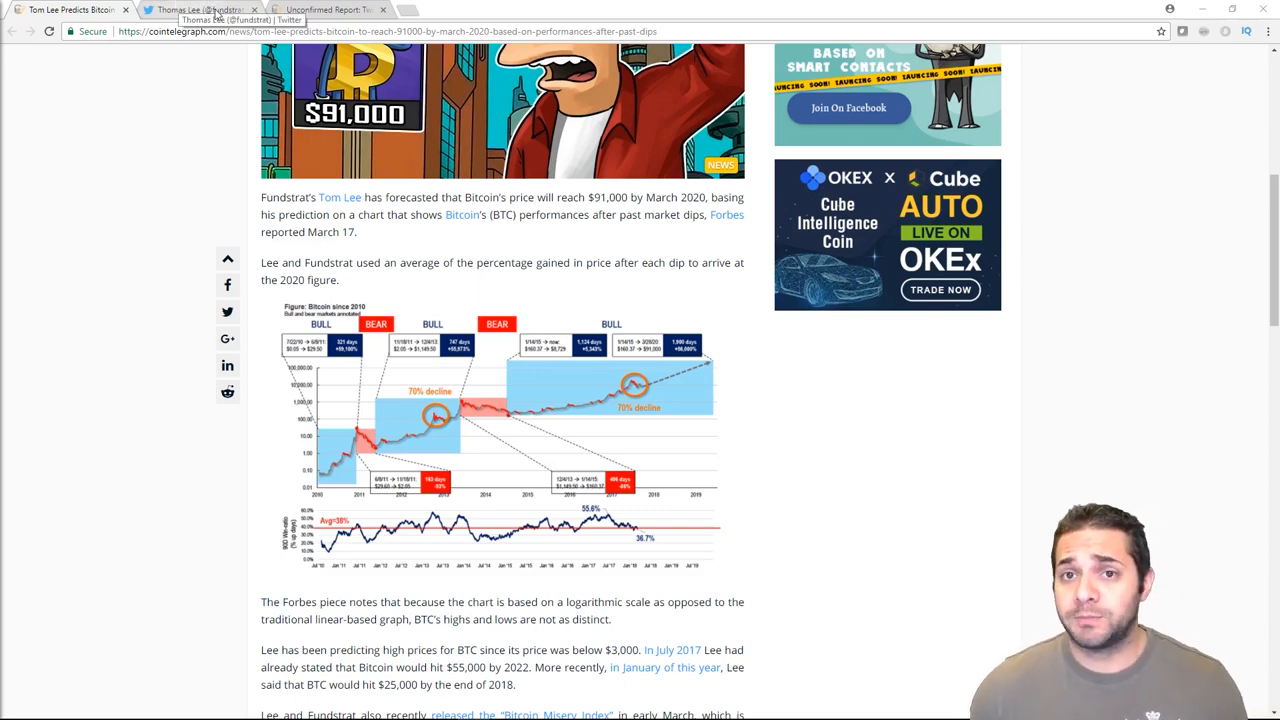
pyautogui.click(200, 8)
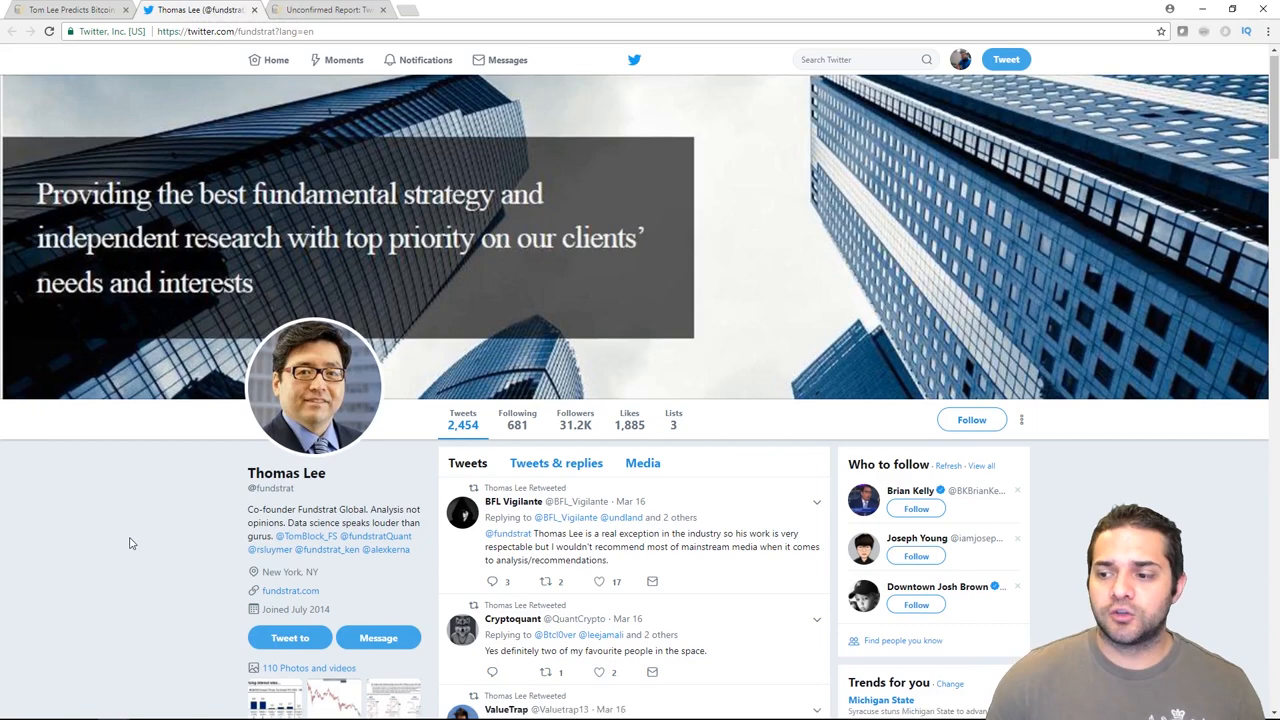
# - Look over the Fundstrat co-founder's profile and return to the Tom Lee prediction article
pyautogui.scroll(-3)
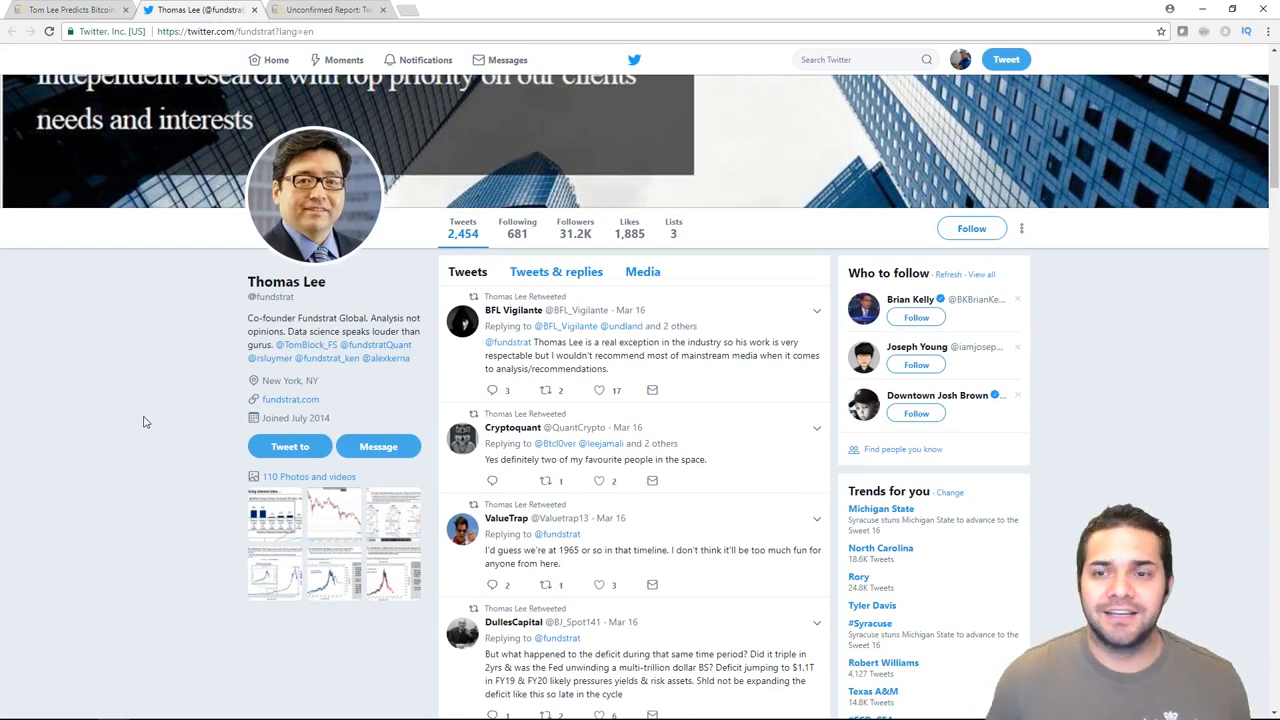
pyautogui.click(70, 8)
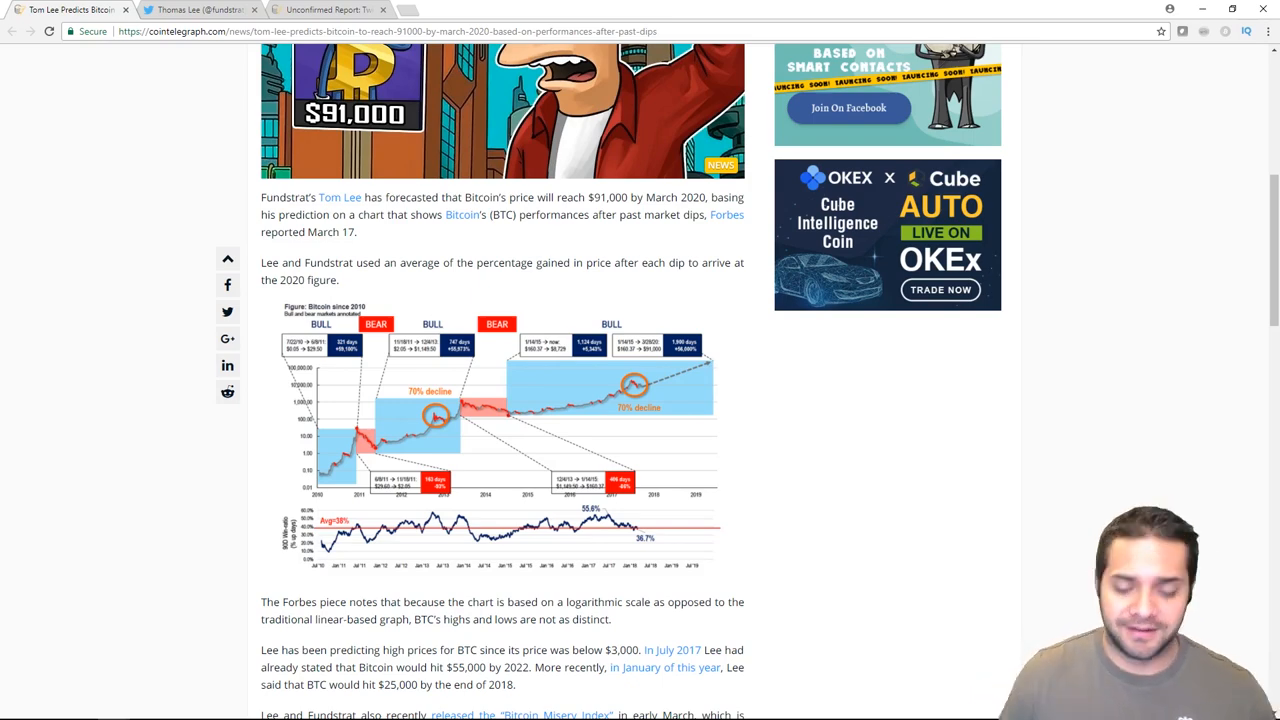
# - Switch to the Cointelegraph report on Twitter's unconfirmed crypto-ad ban
pyautogui.click(324, 8)
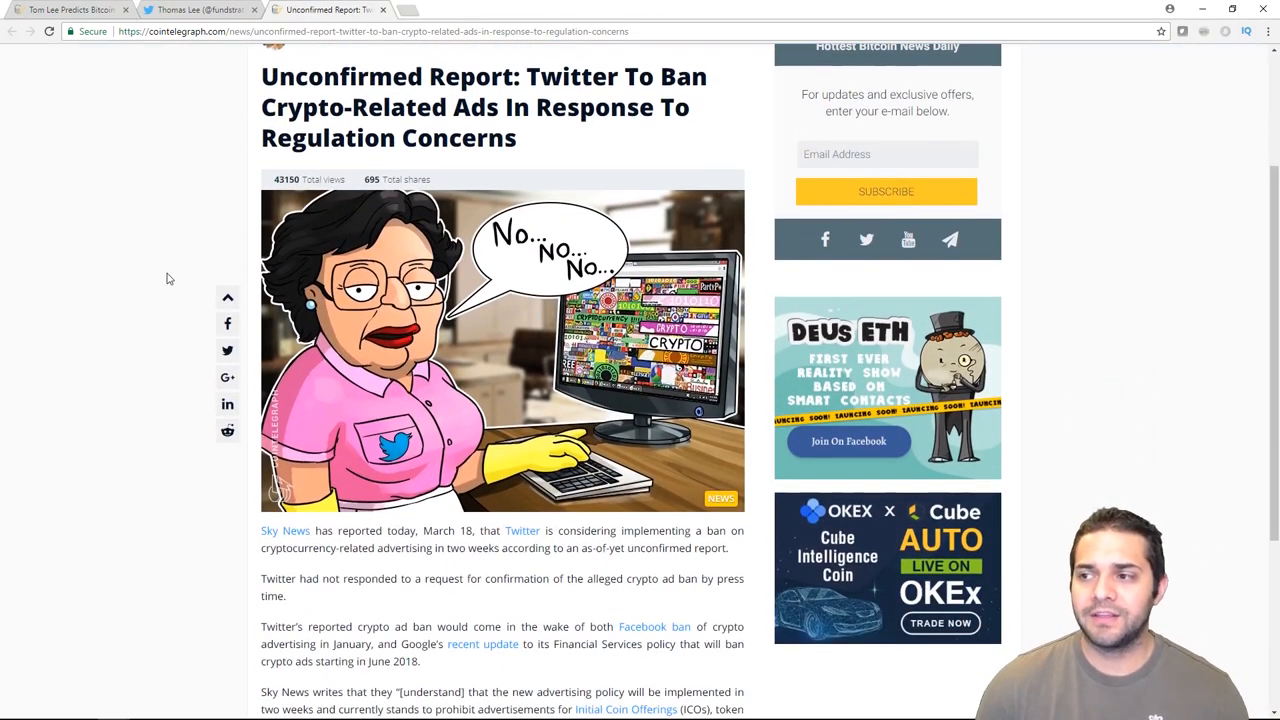